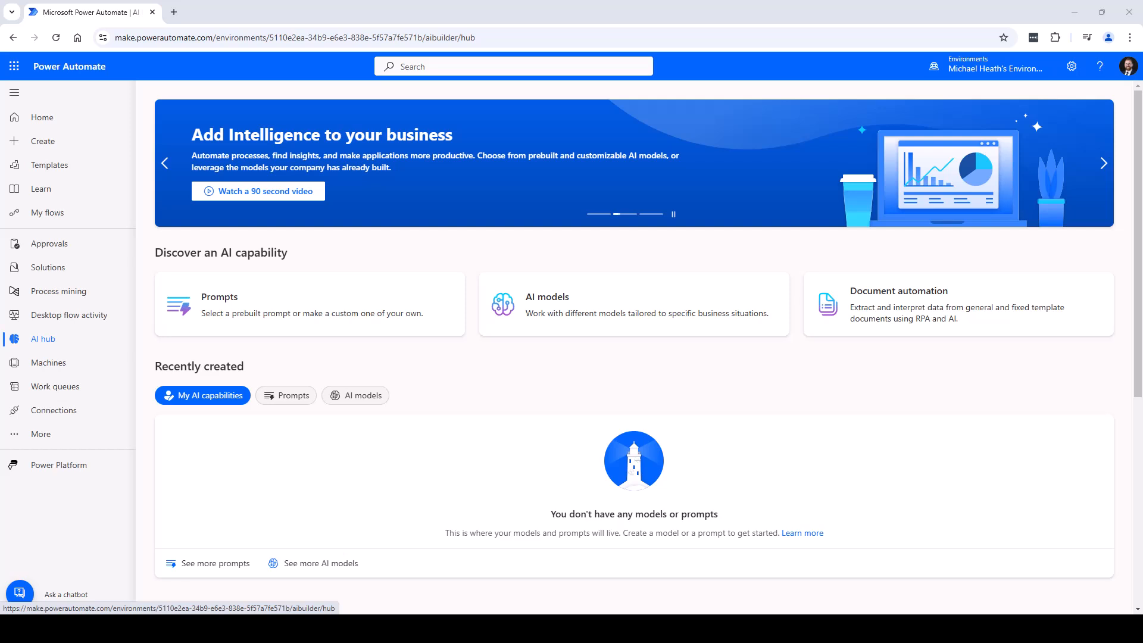
Go to the Prompts area of the AI hub to start a blank custom prompt
{"action": "left_click", "coordinate": [214, 563]}
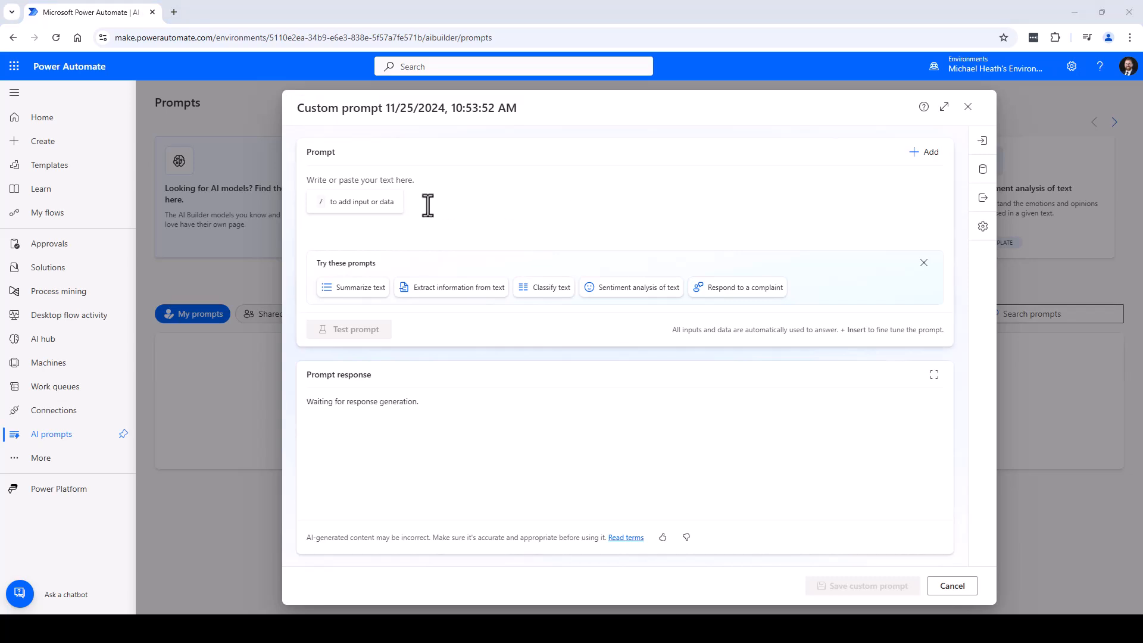
Write 'You are an Elf named' with Senders name and Name of recipient inputs, sample value Karen
{"action": "type", "text": "You are an Elf named"}
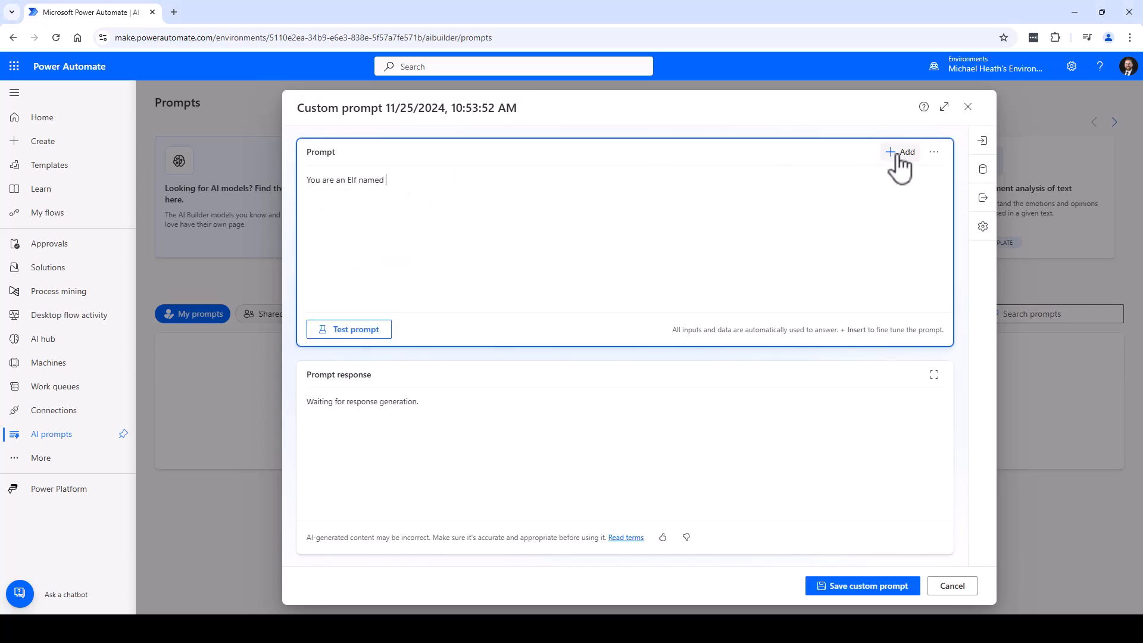
{"action": "left_click", "coordinate": [902, 152]}
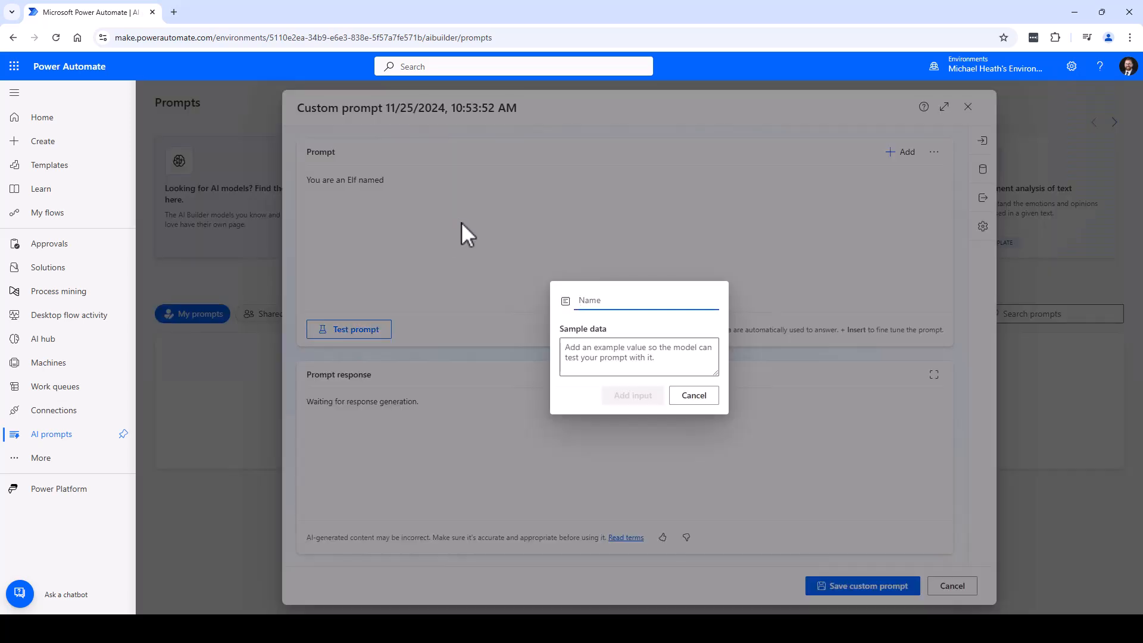
{"action": "mouse_move", "coordinate": [590, 295]}
{"action": "type", "text": "Senders name"}
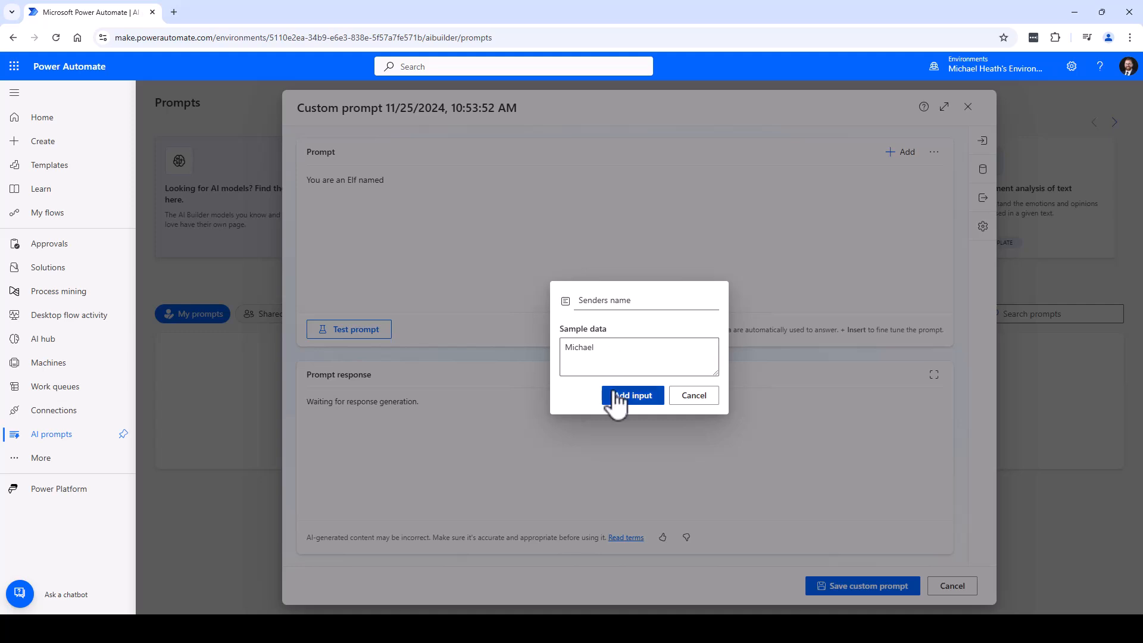
{"action": "left_click", "coordinate": [631, 396]}
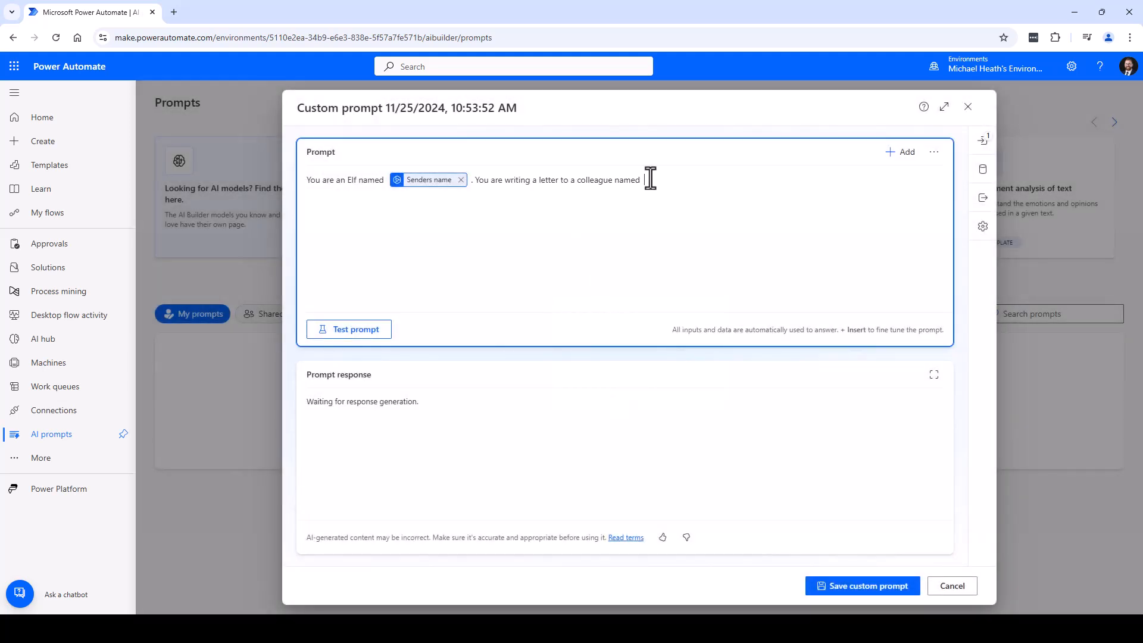
{"action": "type", "text": "Karen"}
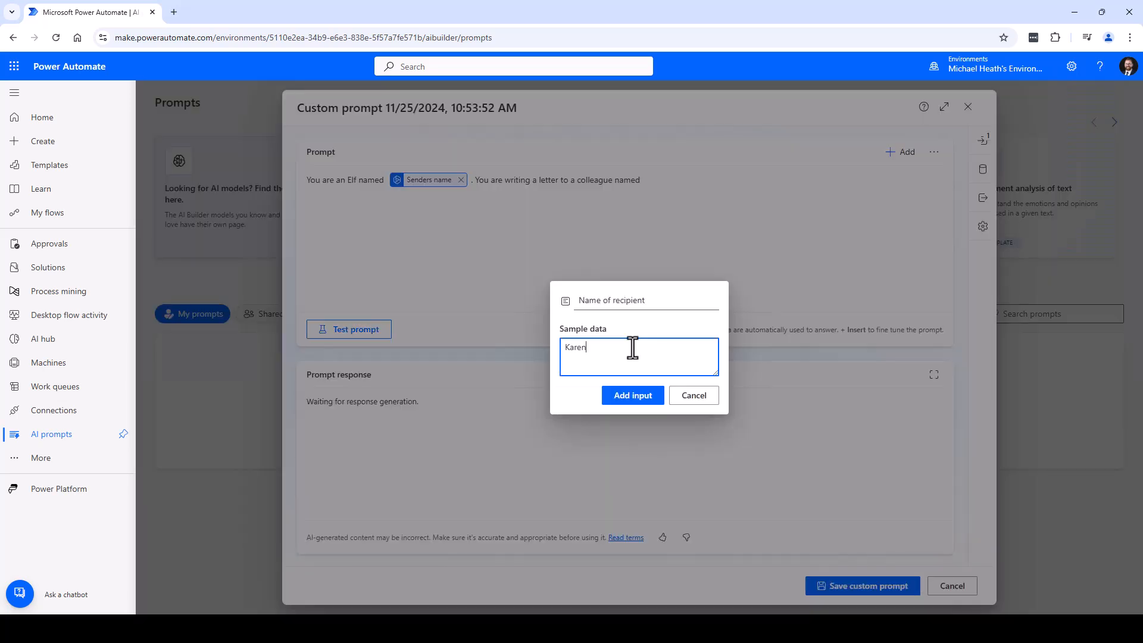
{"action": "left_click", "coordinate": [631, 395]}
{"action": "type", "text": "Helping me build an app"}
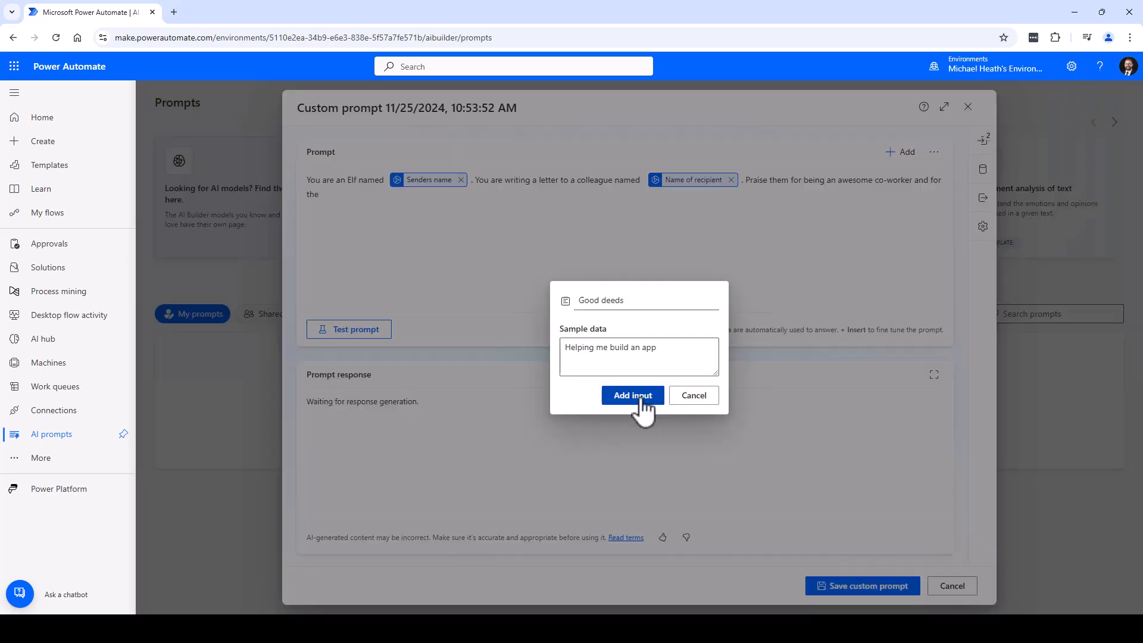
Add the Good deeds input and an 'If there is a particular item this person enjoys' line for enjoyment
{"action": "left_click", "coordinate": [632, 395]}
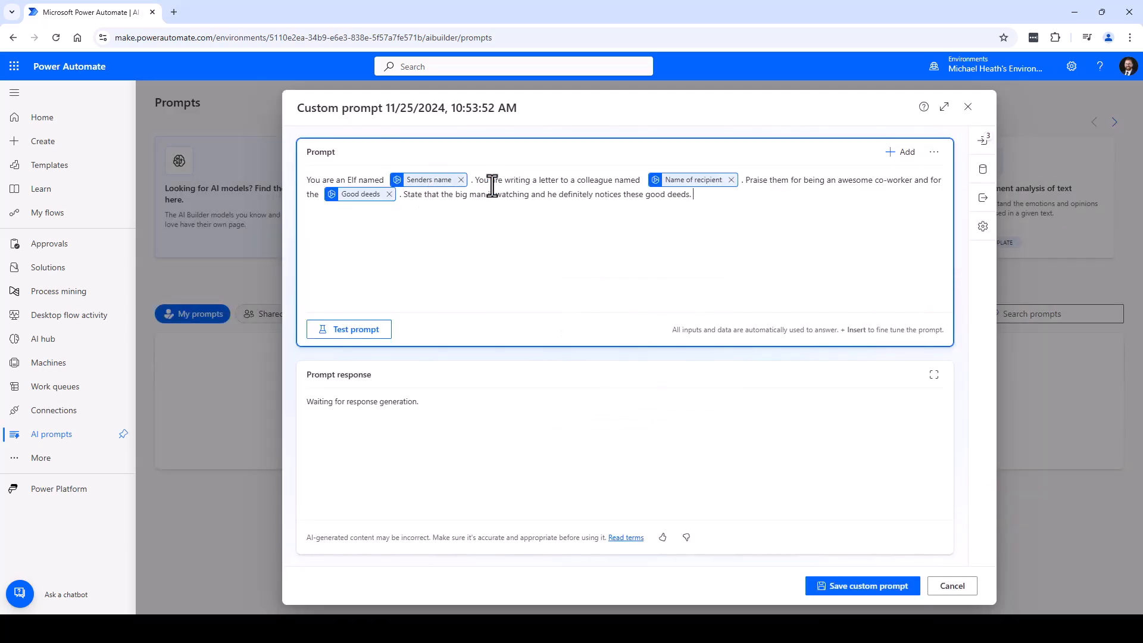
{"action": "type", "text": "If there is a particular item this person enjoys"}
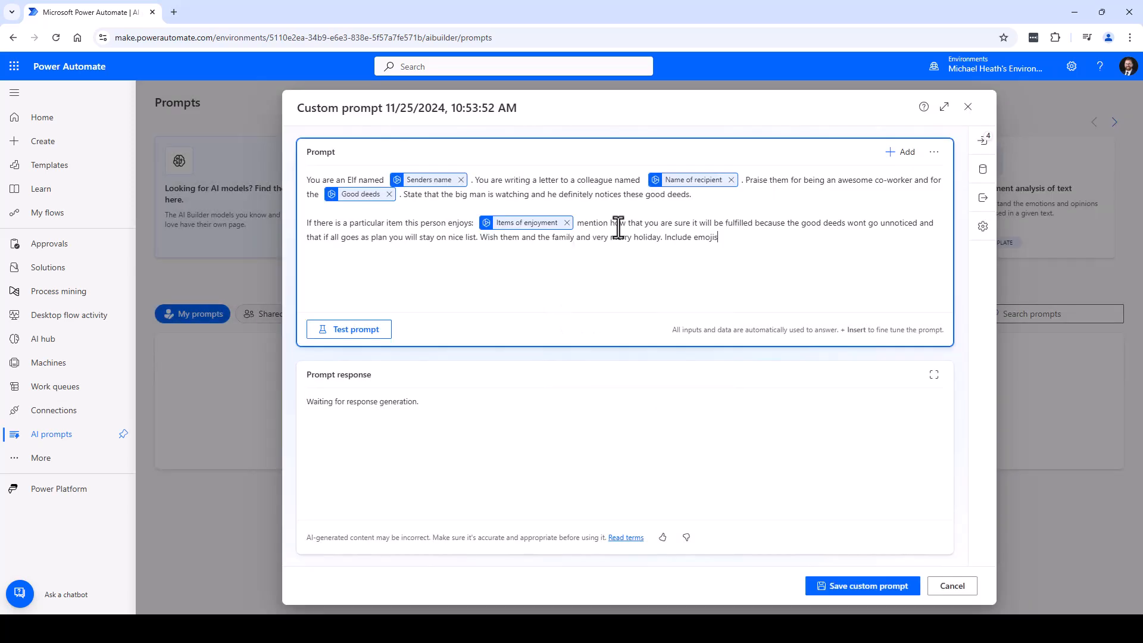
{"action": "mouse_move", "coordinate": [693, 275]}
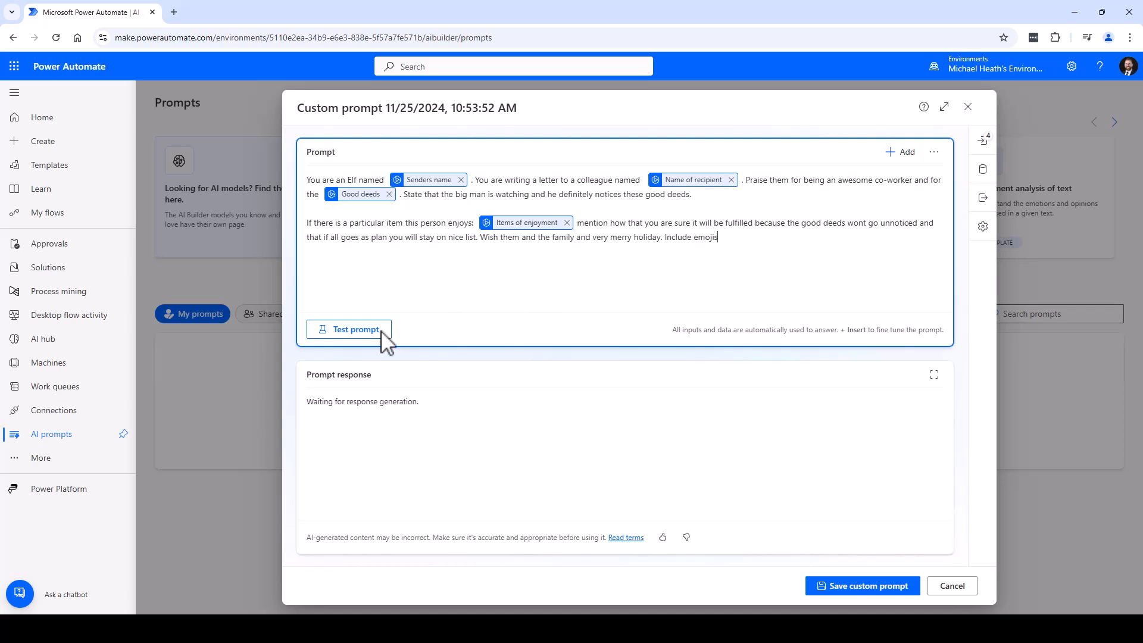
Generate a sample elf letter to Karen, review the response, then return to editing the prompt
{"action": "left_click", "coordinate": [347, 328]}
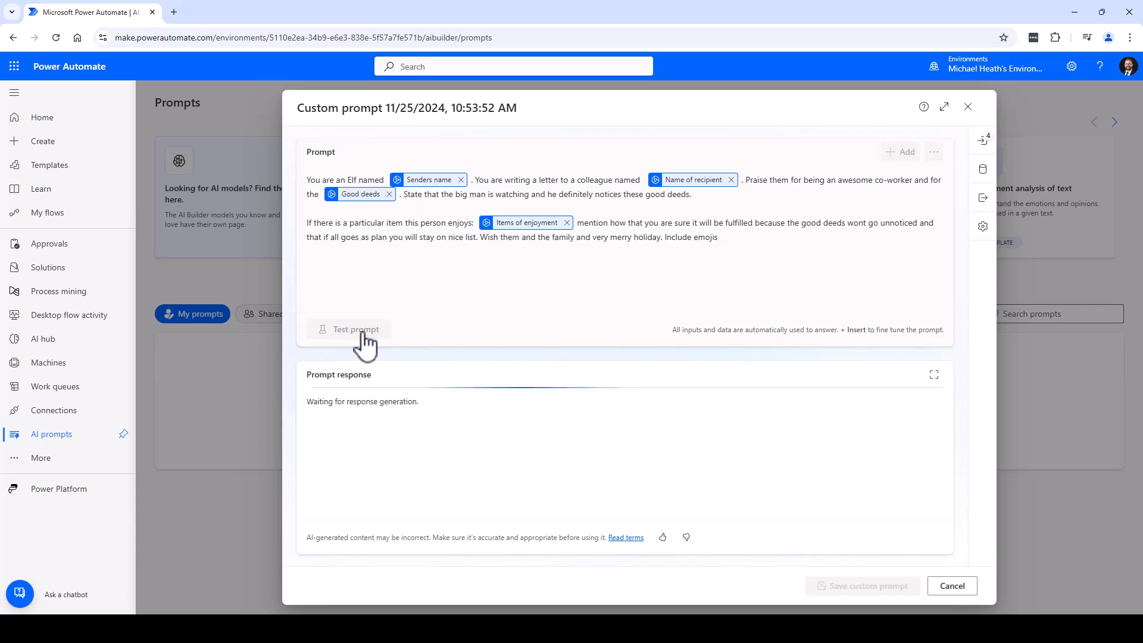
{"action": "left_click", "coordinate": [348, 329]}
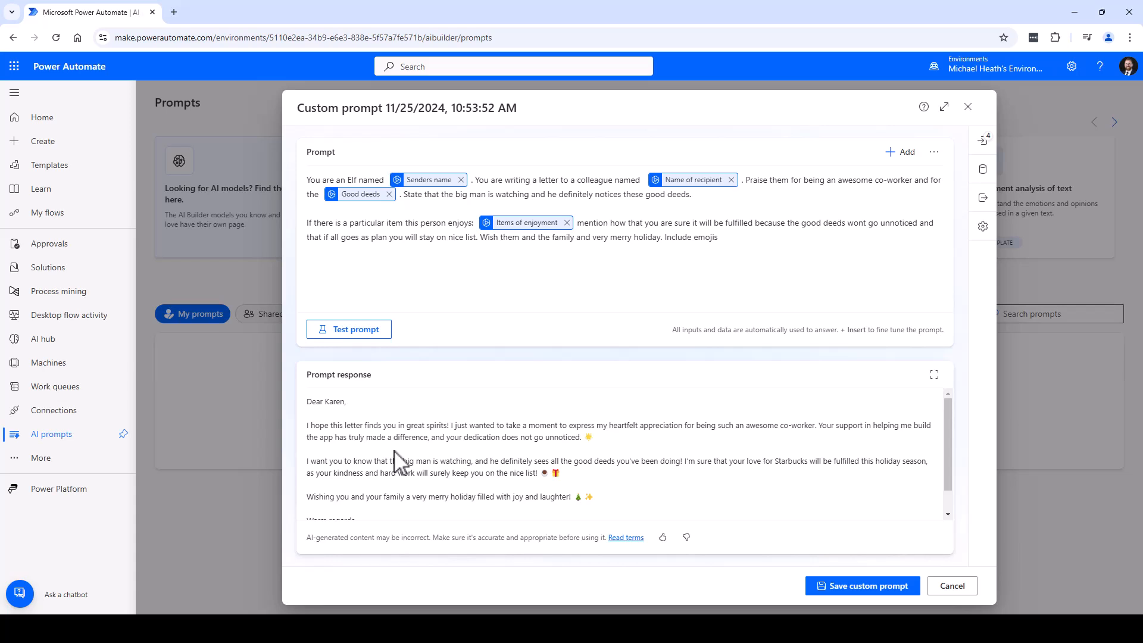
{"action": "scroll", "scroll_direction": "down", "scroll_amount": 3}
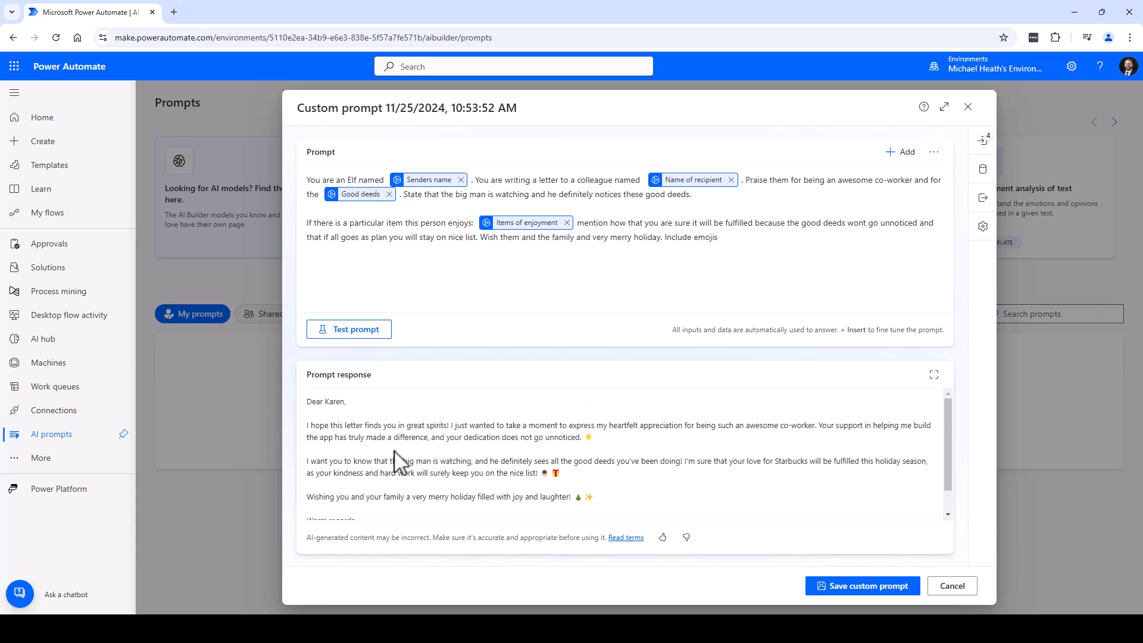
{"action": "left_click", "coordinate": [782, 237]}
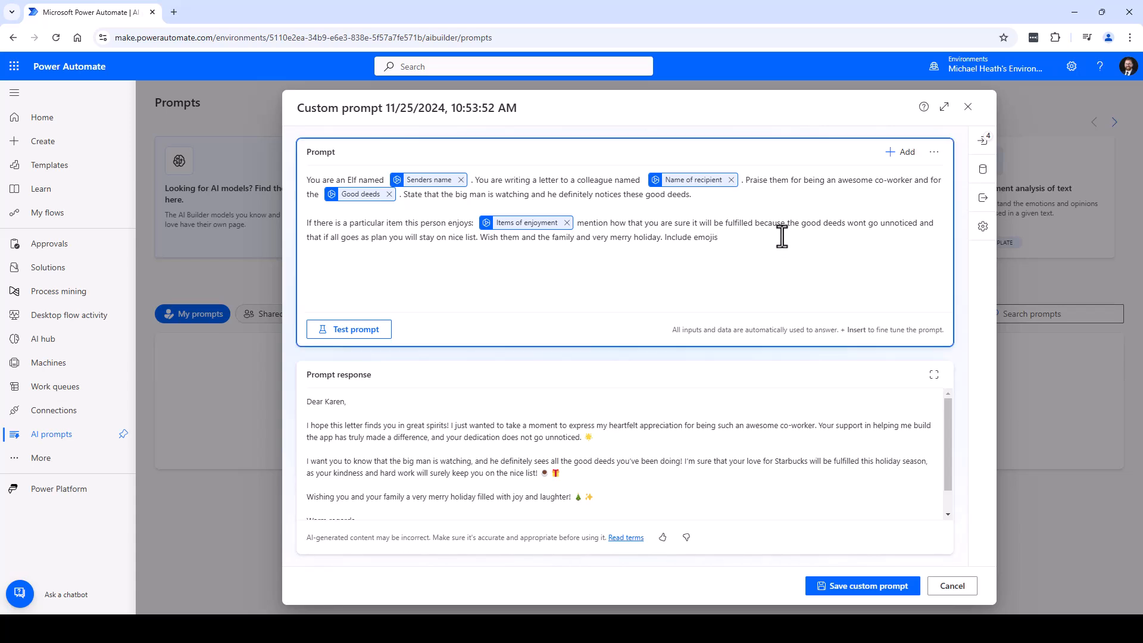
Sign off with Senders name, save the prompt as Elf-A-Gram Prompt, and head to Create for a new flow
{"action": "left_click", "coordinate": [717, 152]}
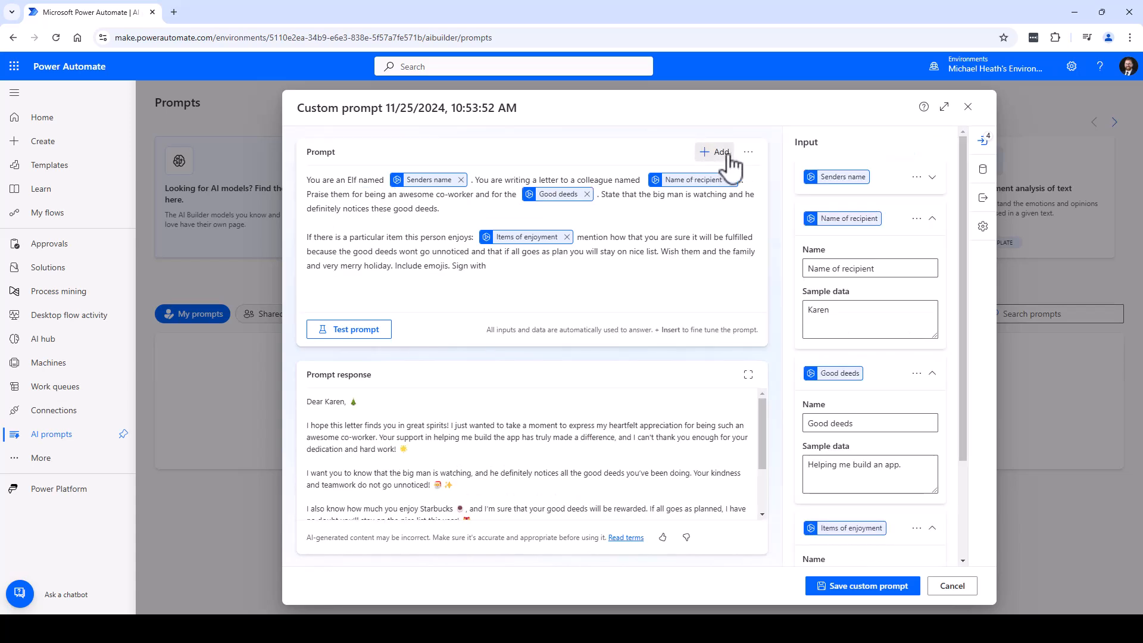
{"action": "left_click", "coordinate": [861, 585]}
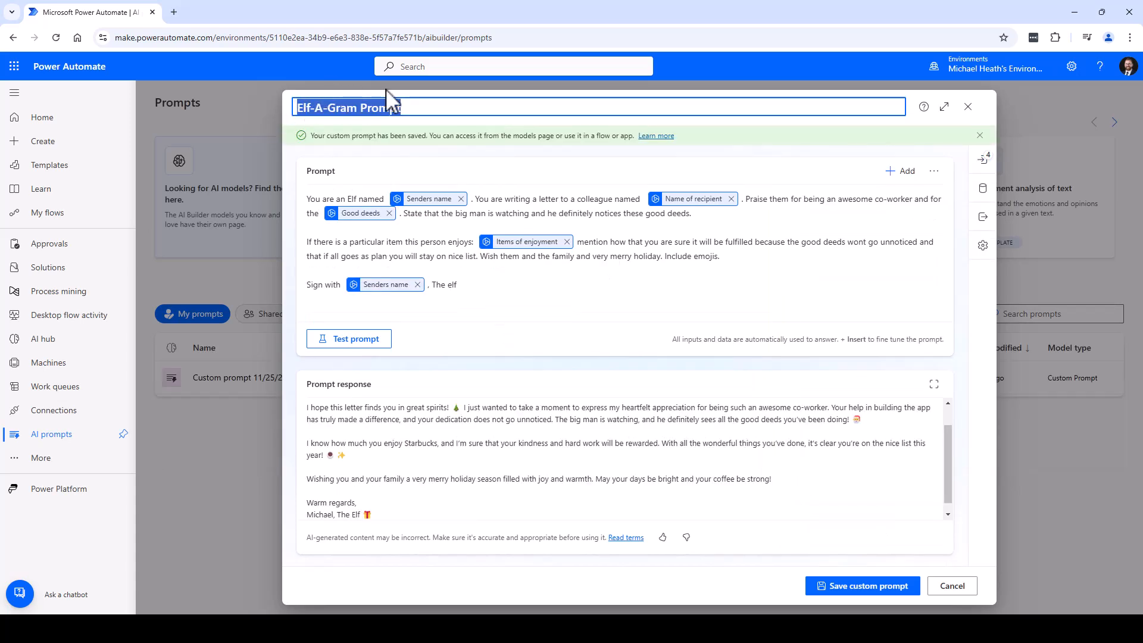
{"action": "left_click", "coordinate": [862, 586]}
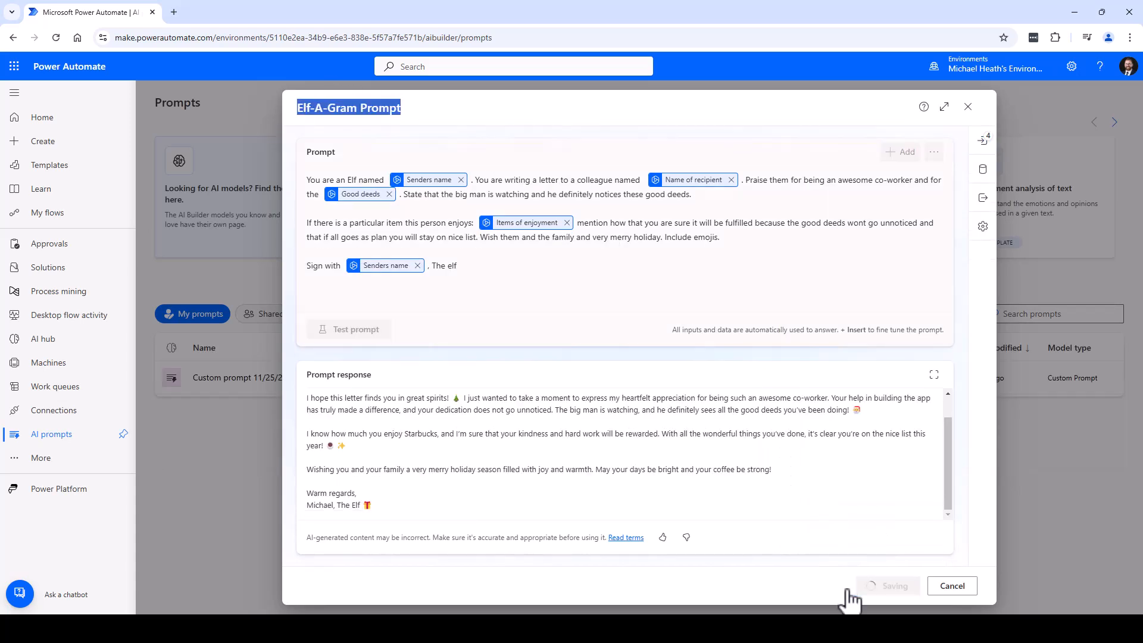
{"action": "left_click", "coordinate": [861, 585]}
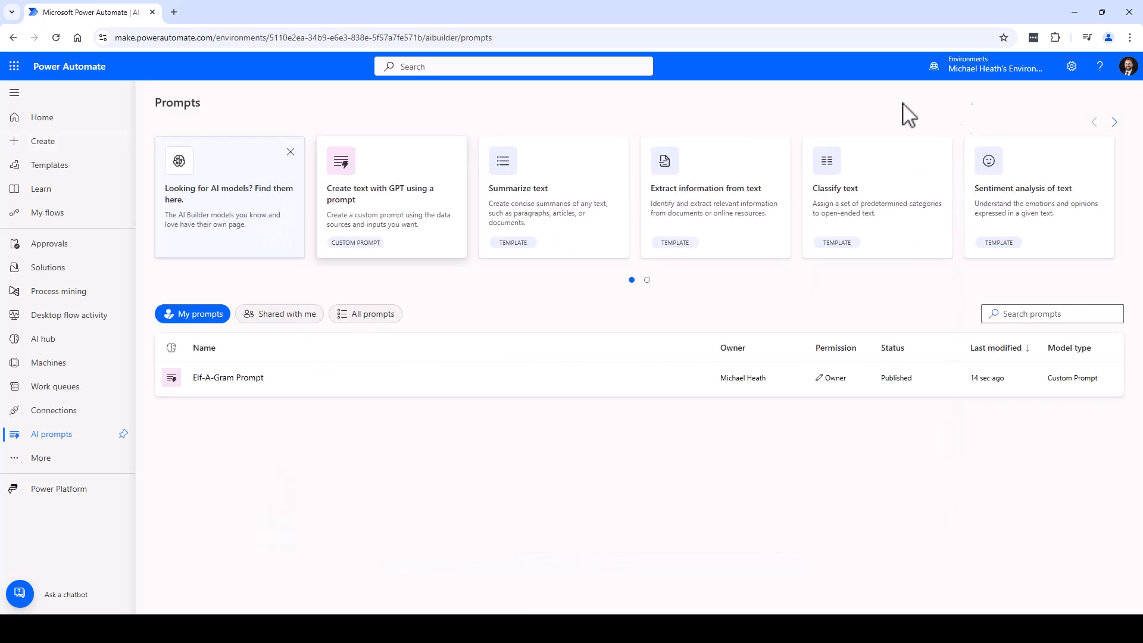
{"action": "left_click", "coordinate": [42, 141]}
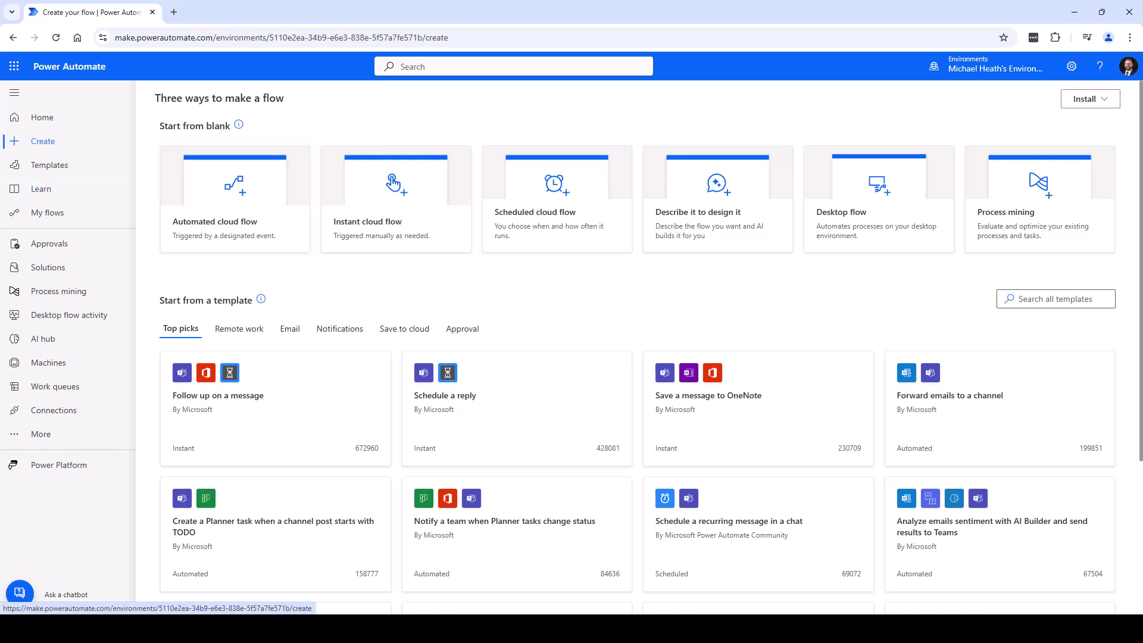
Create a manually triggered cloud flow named Elf-A-Gram Flow
{"action": "left_click", "coordinate": [396, 200]}
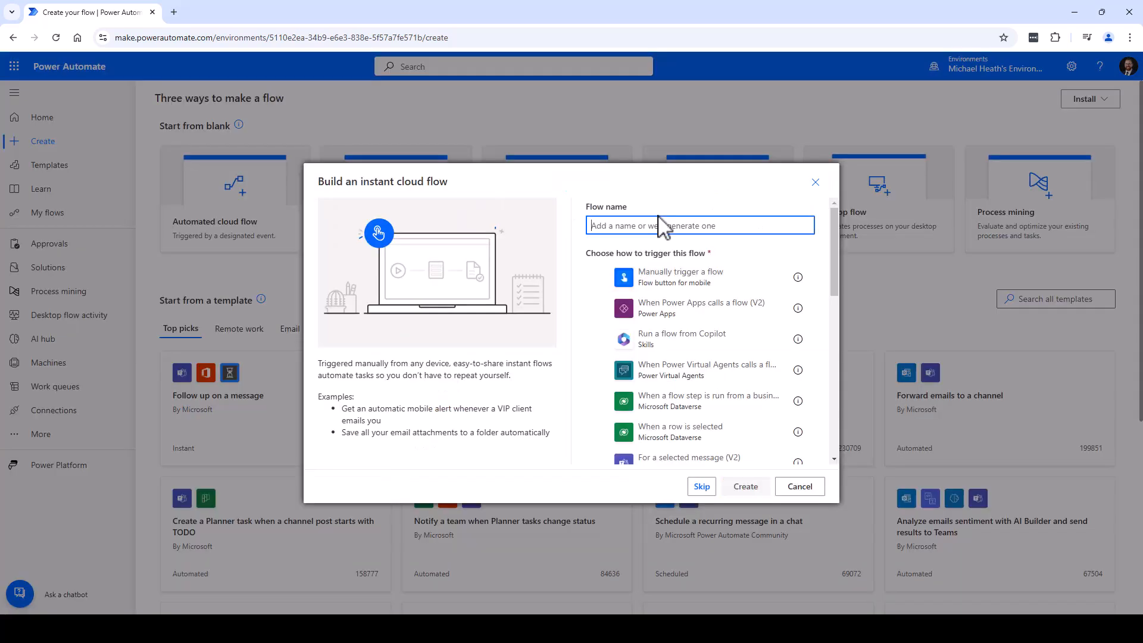
{"action": "type", "text": "Elf-A-Gram Flow"}
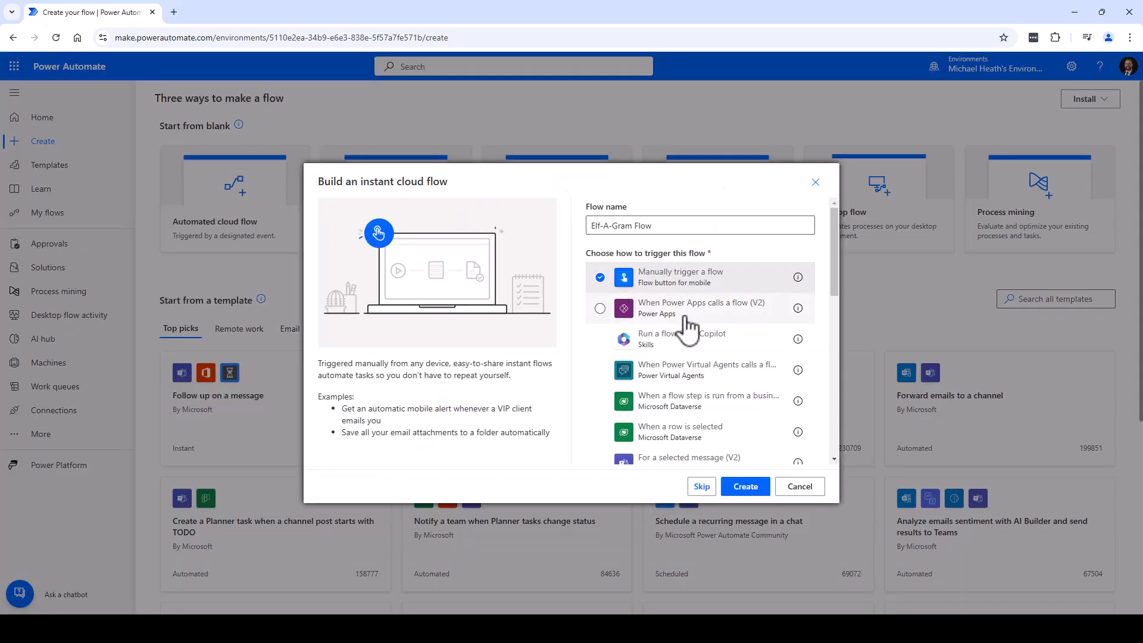
{"action": "left_click", "coordinate": [745, 486]}
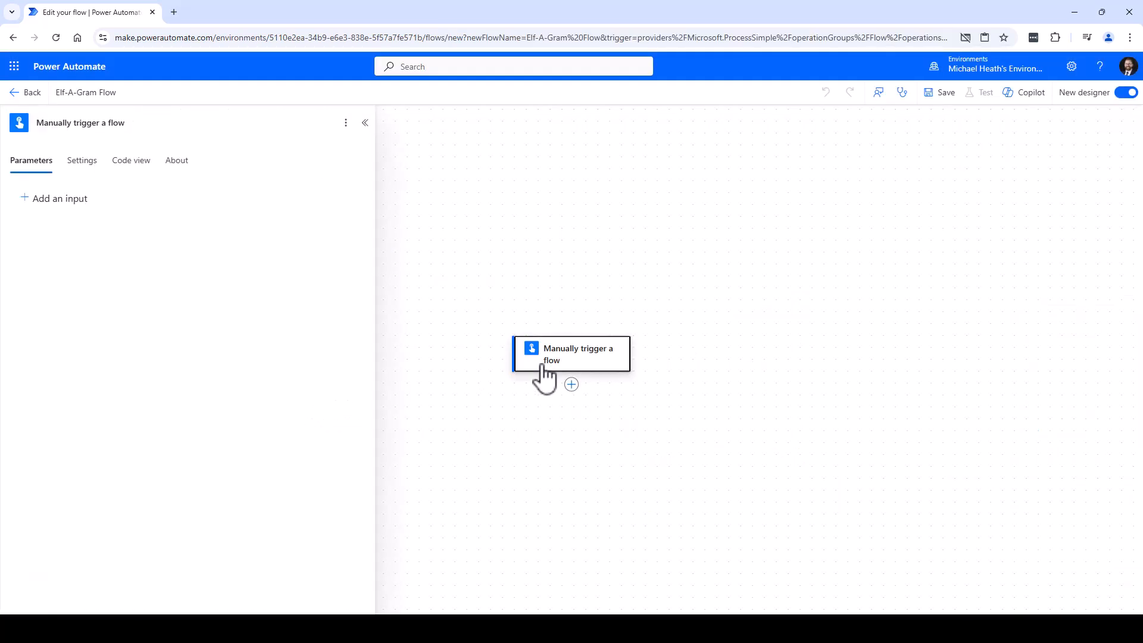
Add a Good Deeds text input and a third text input to the manual trigger
{"action": "left_click", "coordinate": [61, 198]}
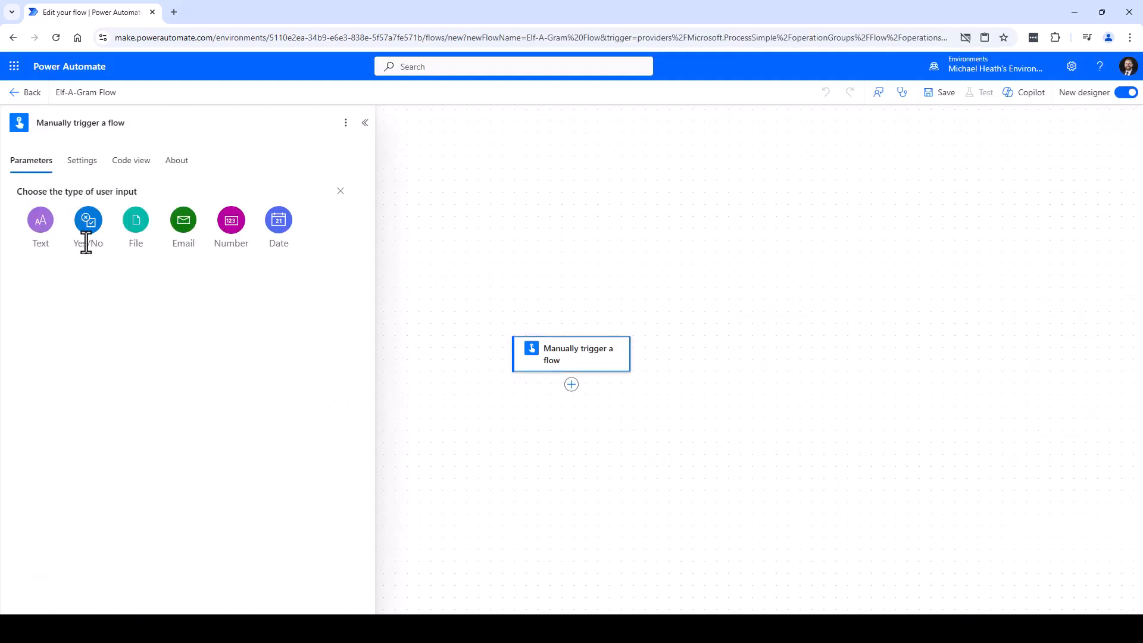
{"action": "left_click", "coordinate": [182, 220]}
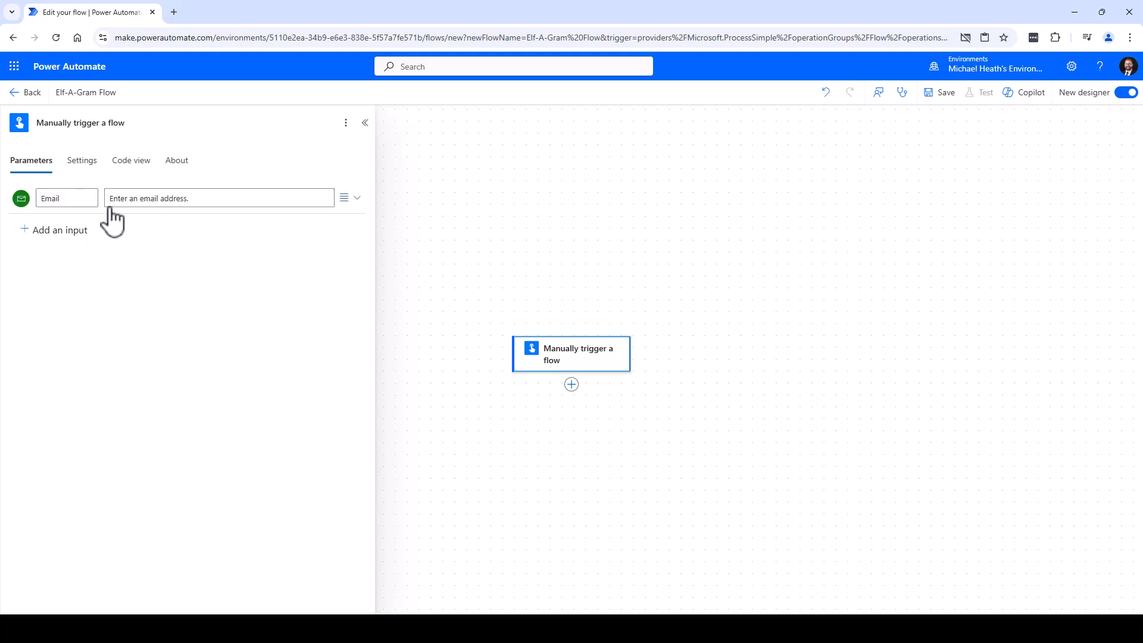
{"action": "left_click", "coordinate": [59, 230]}
{"action": "type", "text": "E"}
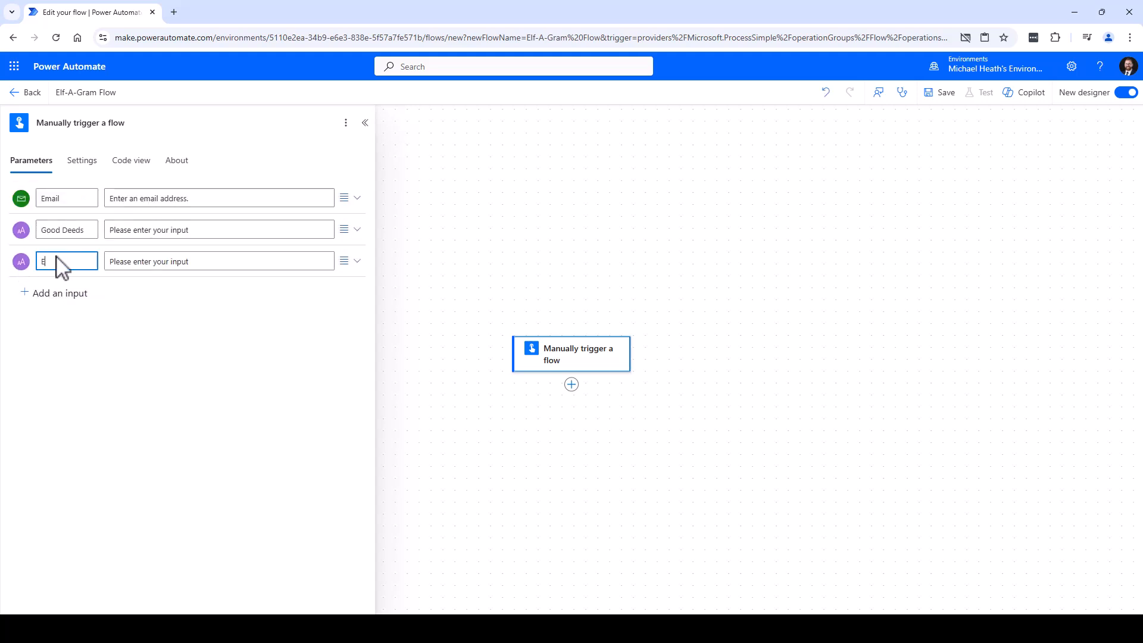
Add Get user profile (V2) with User (UPN) set to the trigger's Email dynamic content
{"action": "left_click", "coordinate": [571, 384]}
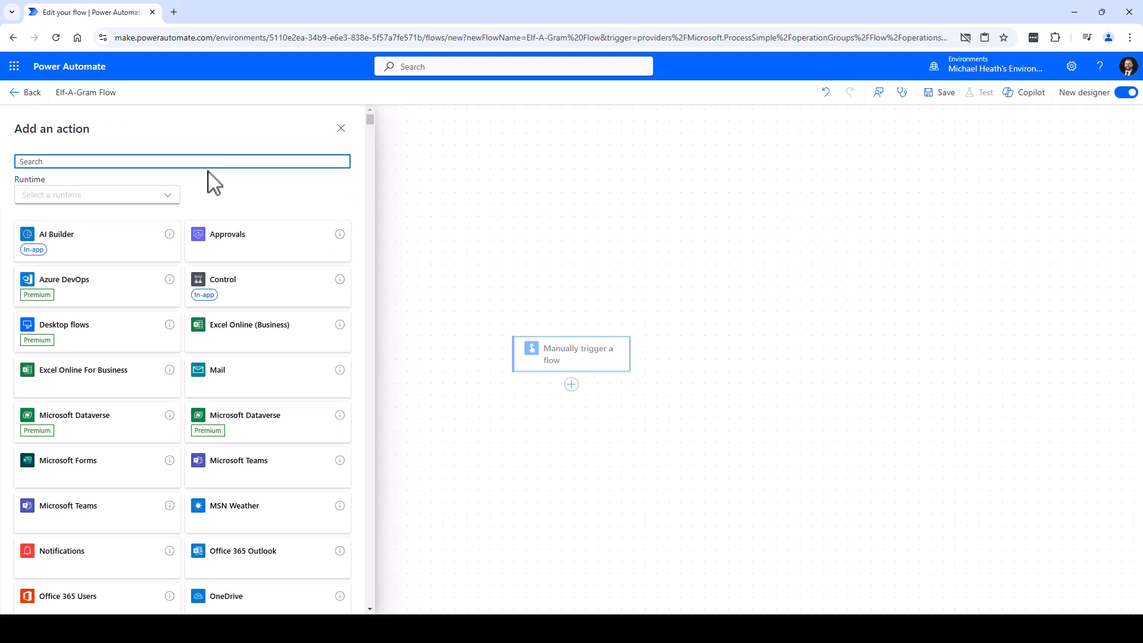
{"action": "type", "text": "user profile"}
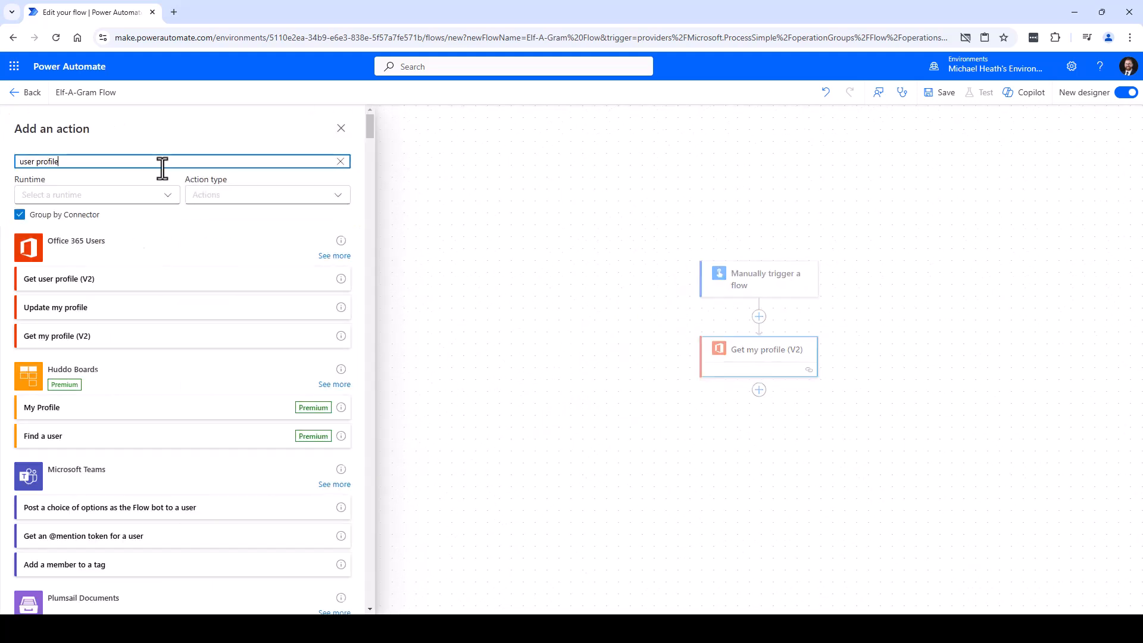
{"action": "left_click", "coordinate": [341, 129]}
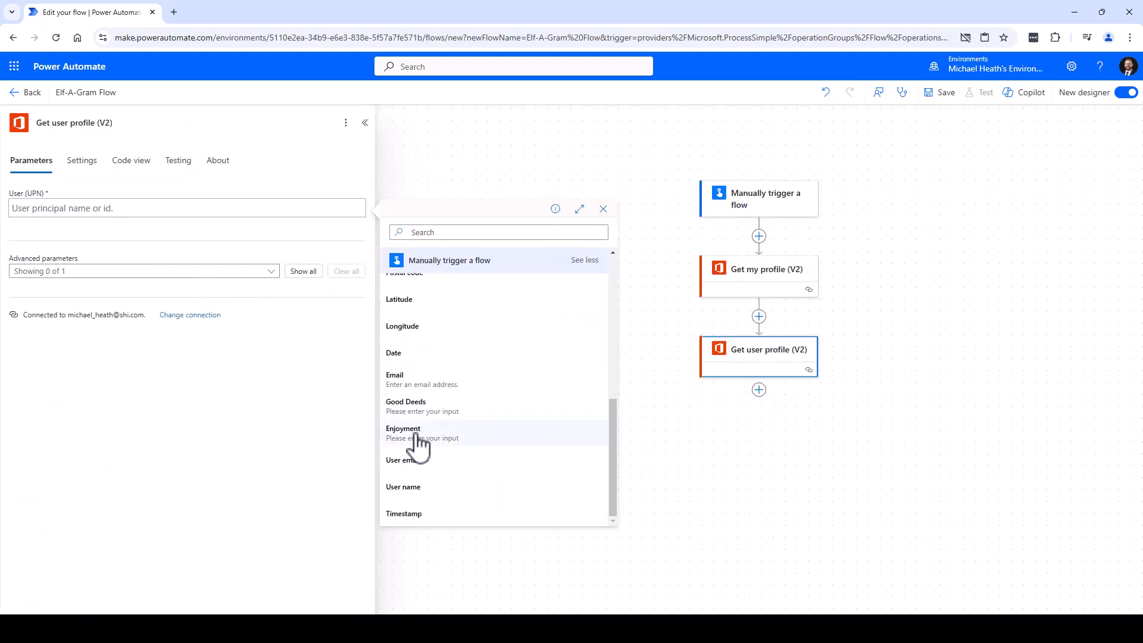
{"action": "left_click", "coordinate": [395, 374]}
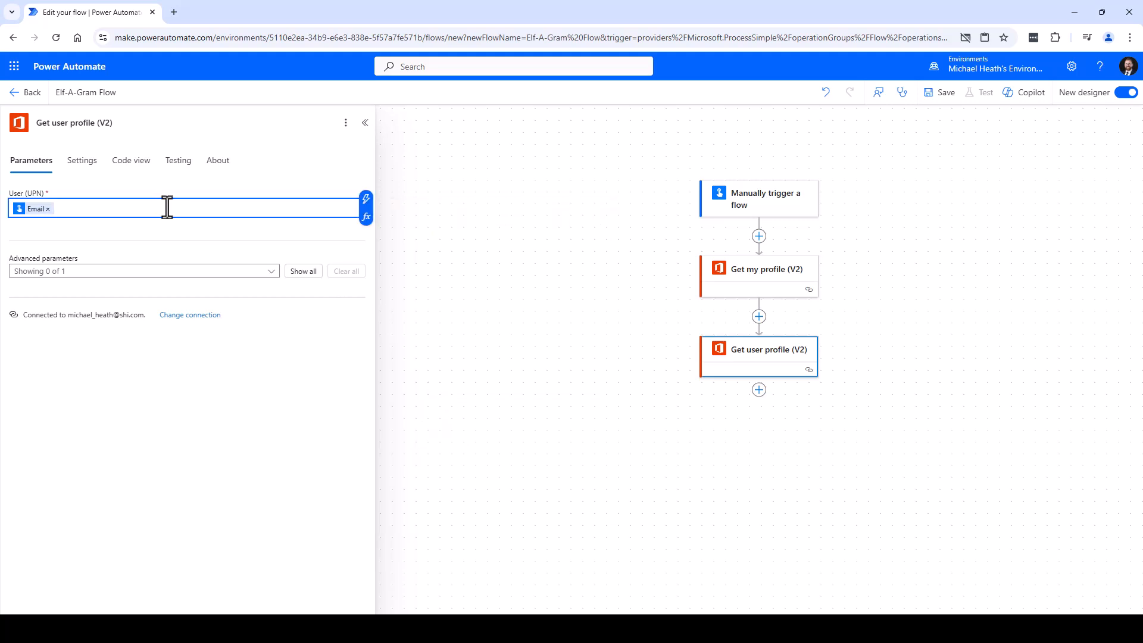
{"action": "left_click", "coordinate": [758, 390]}
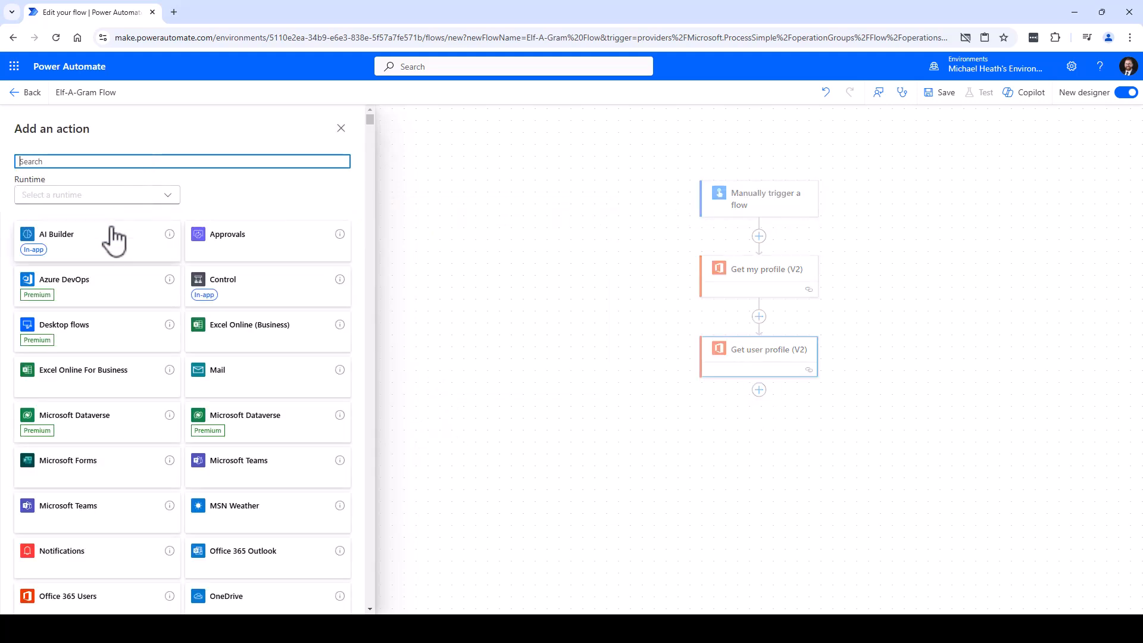
Add AI Builder's Create text with GPT using a prompt action running the Elf-A-Gram Prompt
{"action": "left_click", "coordinate": [56, 234]}
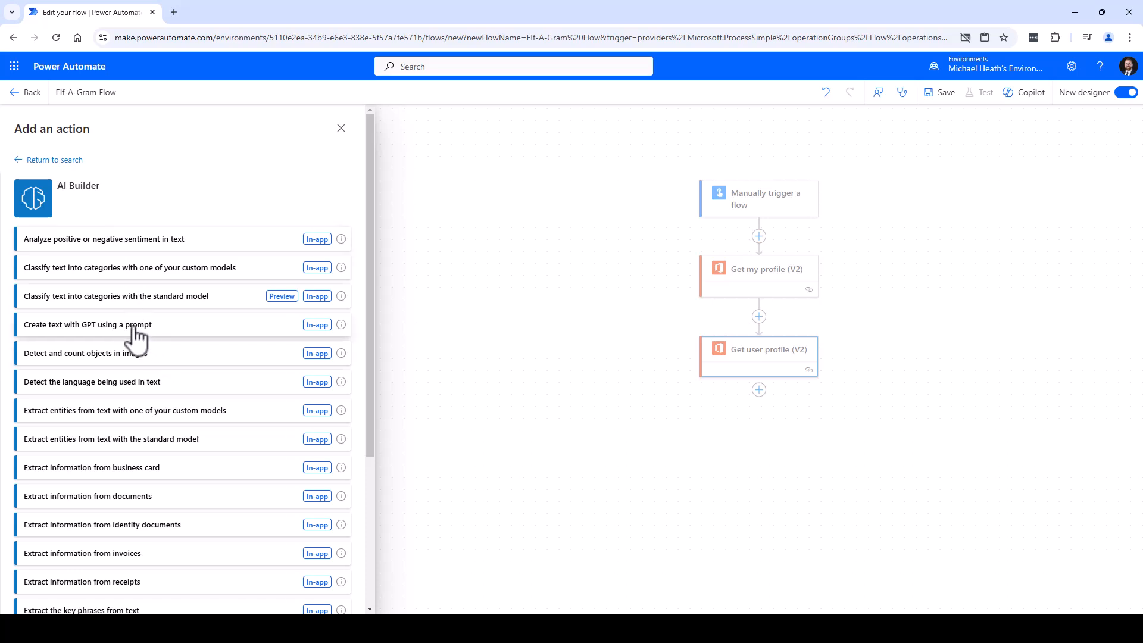
{"action": "left_click", "coordinate": [87, 325]}
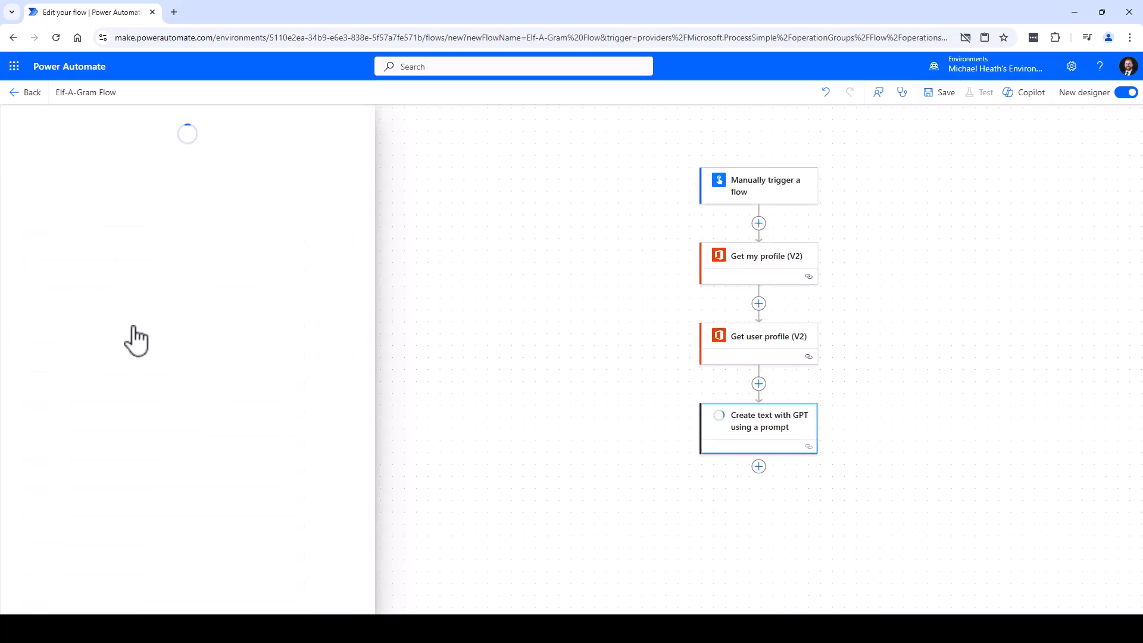
{"action": "left_click", "coordinate": [758, 428]}
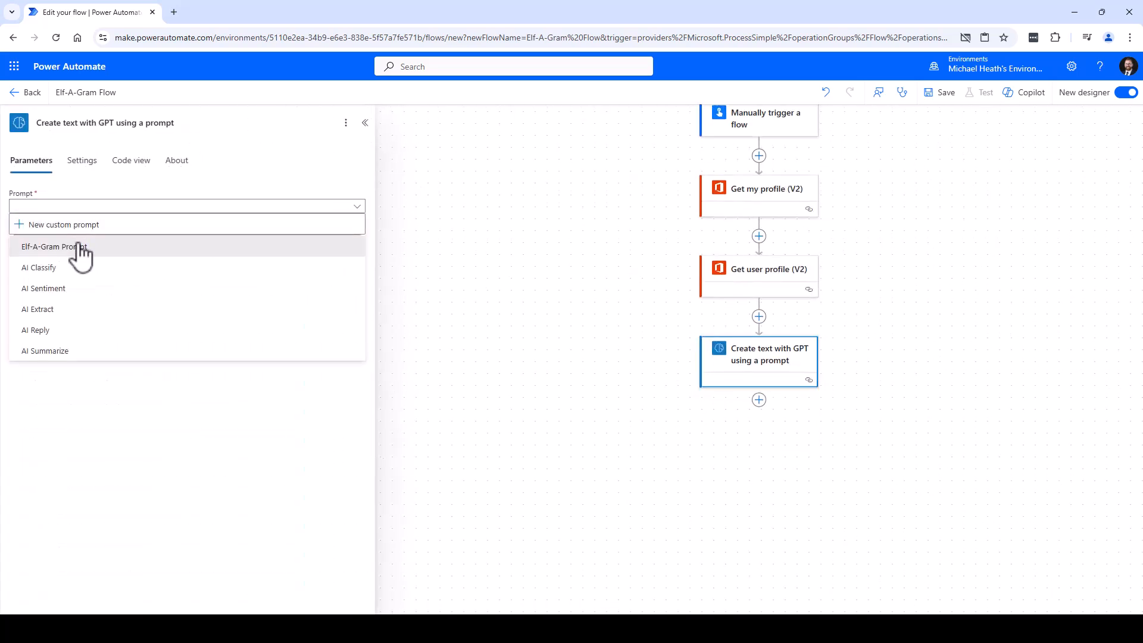
{"action": "left_click", "coordinate": [53, 246]}
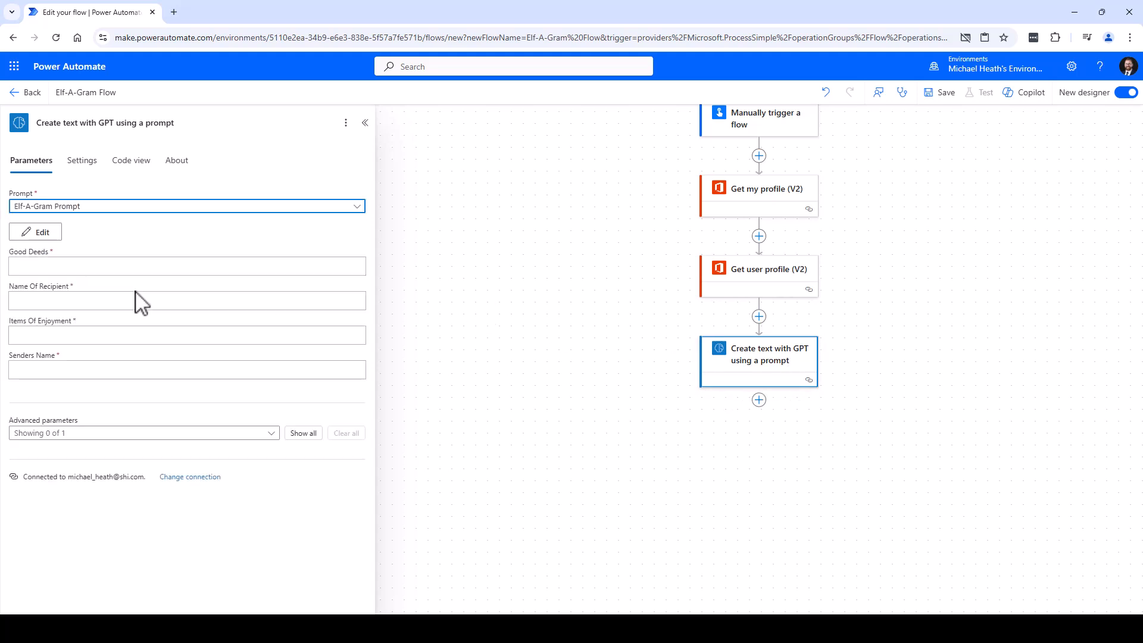
{"action": "mouse_move", "coordinate": [146, 266]}
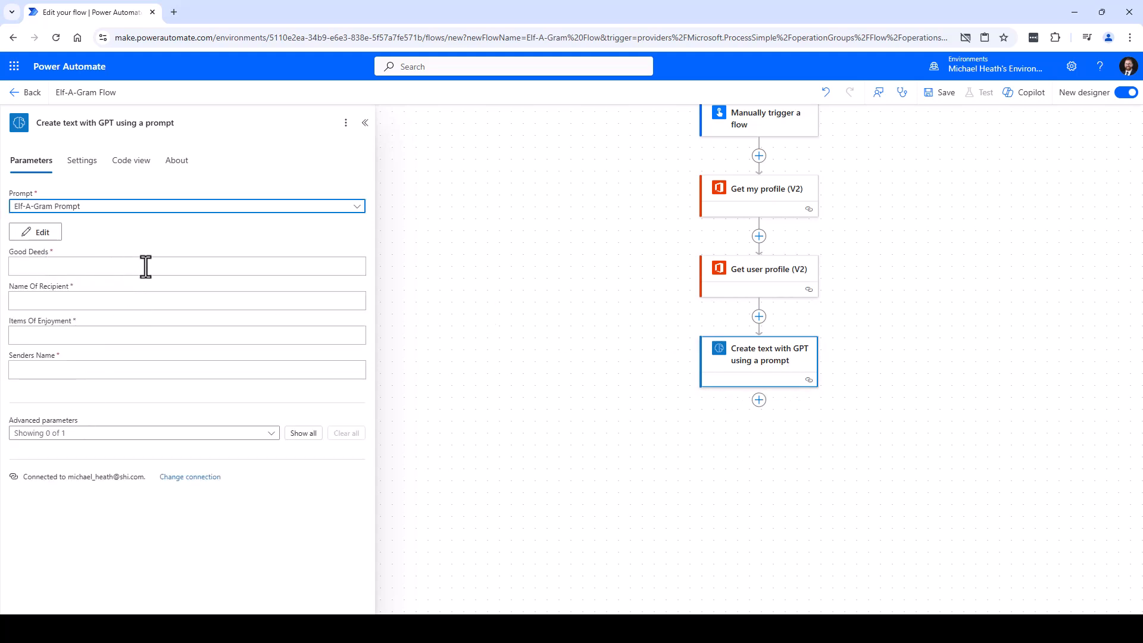
Map Good Deeds, Name Of Recipient and Items Of Enjoyment to trigger inputs and user profile fields
{"action": "left_click", "coordinate": [185, 266]}
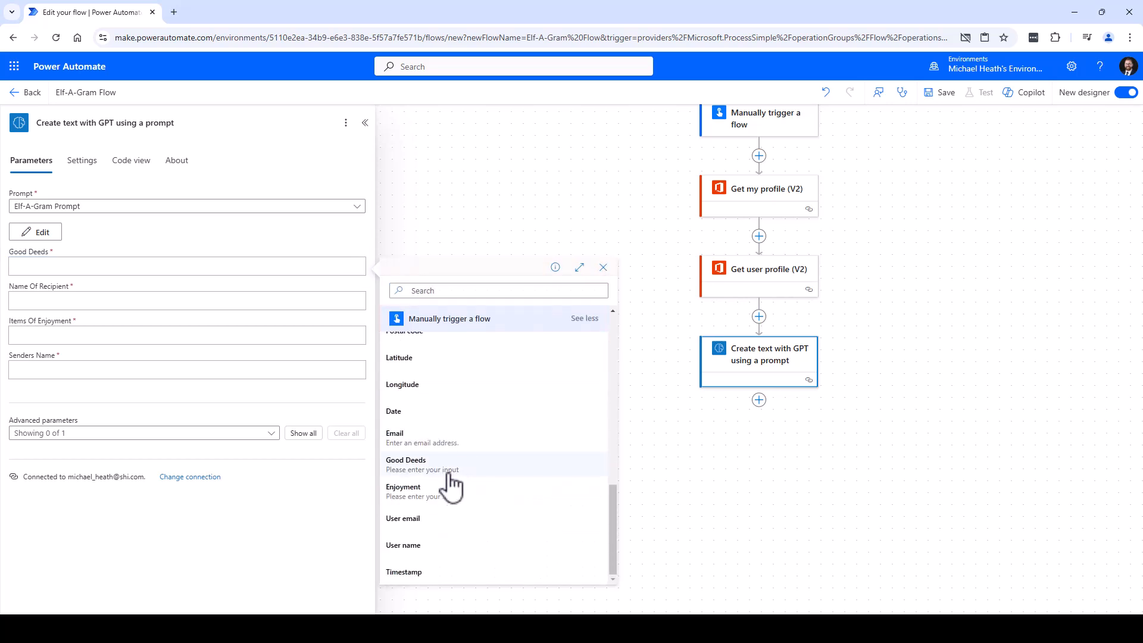
{"action": "left_click", "coordinate": [406, 464]}
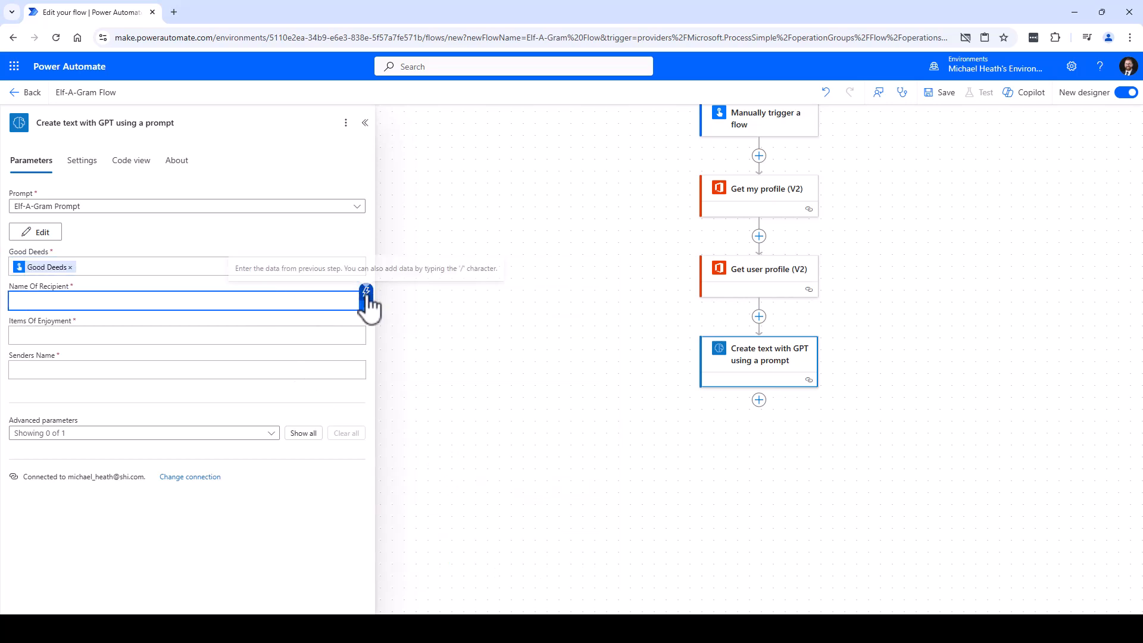
{"action": "left_click", "coordinate": [366, 292]}
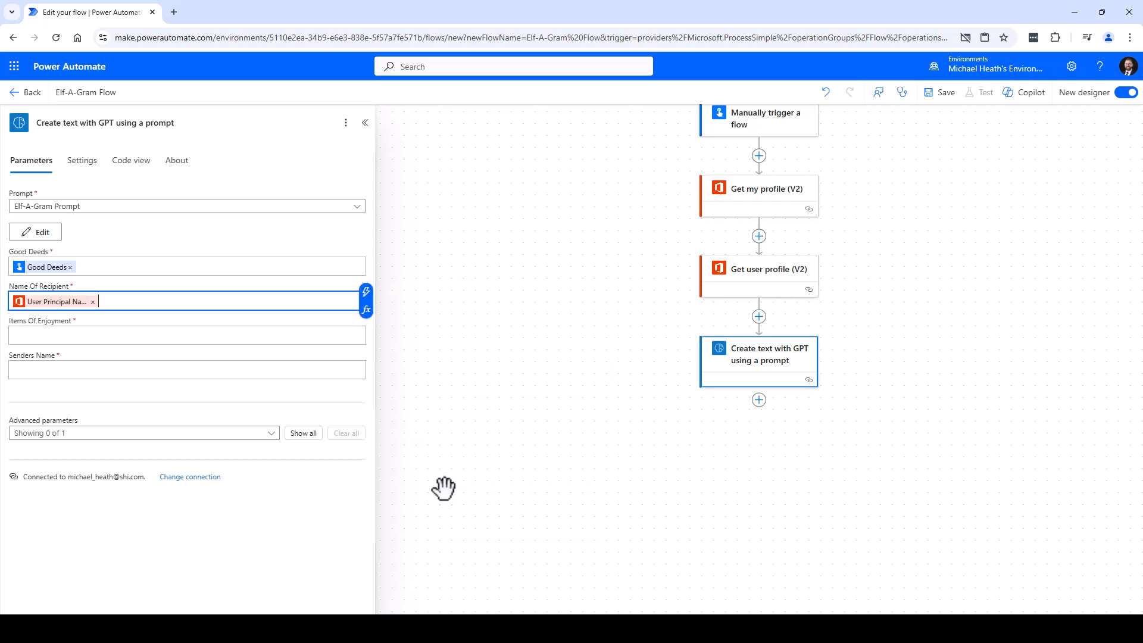
{"action": "left_click", "coordinate": [186, 335]}
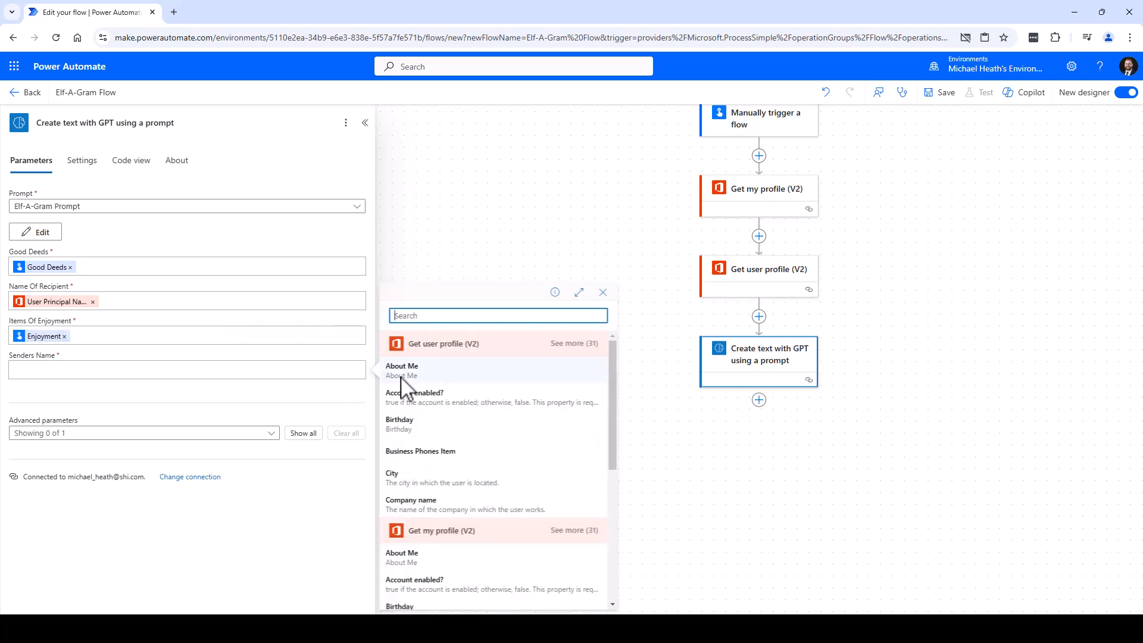
{"action": "left_click", "coordinate": [574, 343]}
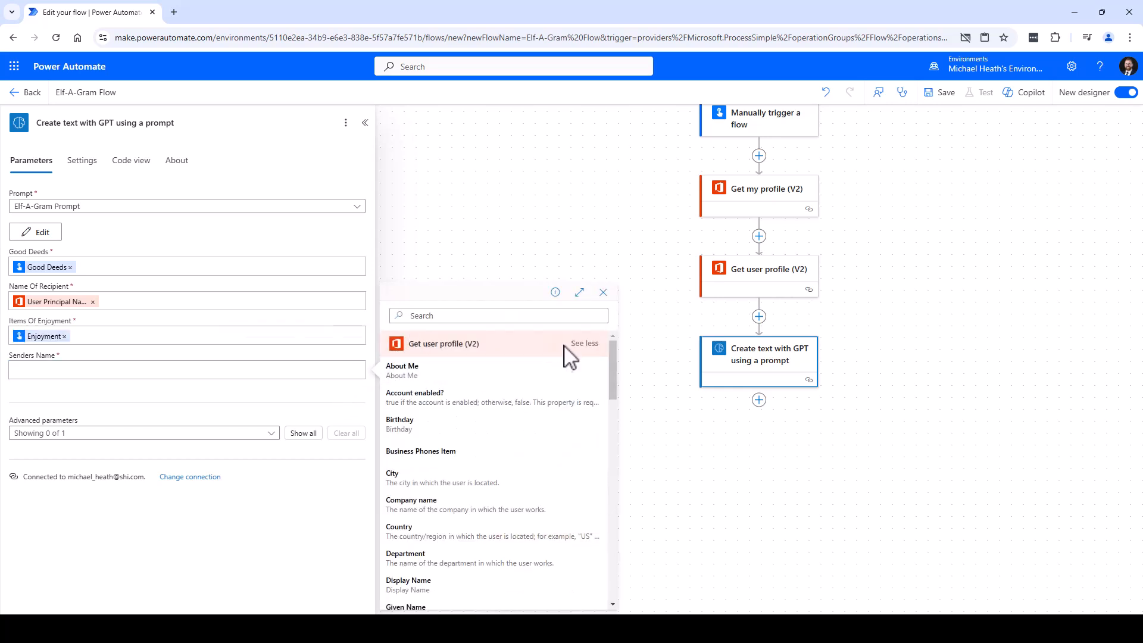
{"action": "scroll", "scroll_direction": "down", "scroll_amount": 3}
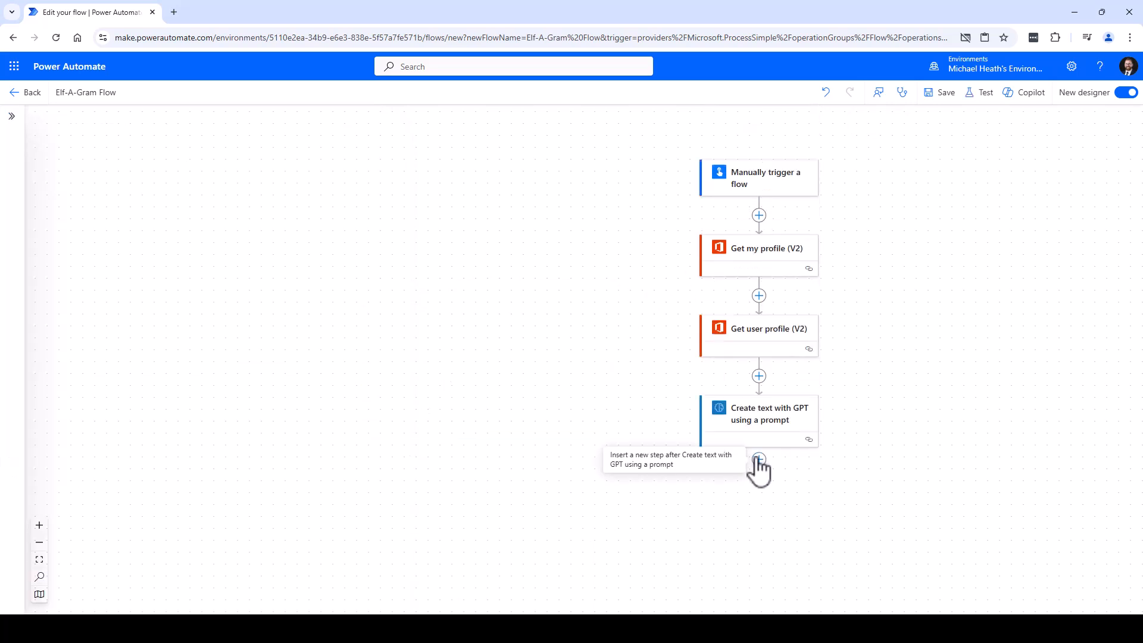
Add Send an email (V2) to User Principal Name, subject 'An elf gram from' plus Given Name, body the GPT Text
{"action": "left_click", "coordinate": [758, 459]}
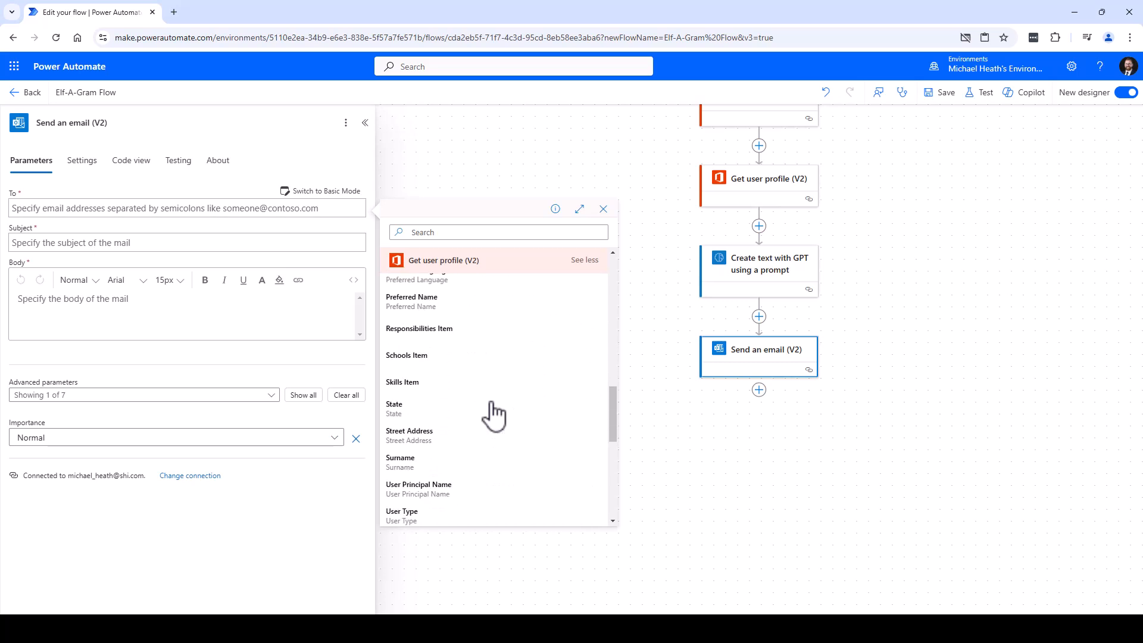
{"action": "left_click", "coordinate": [418, 488]}
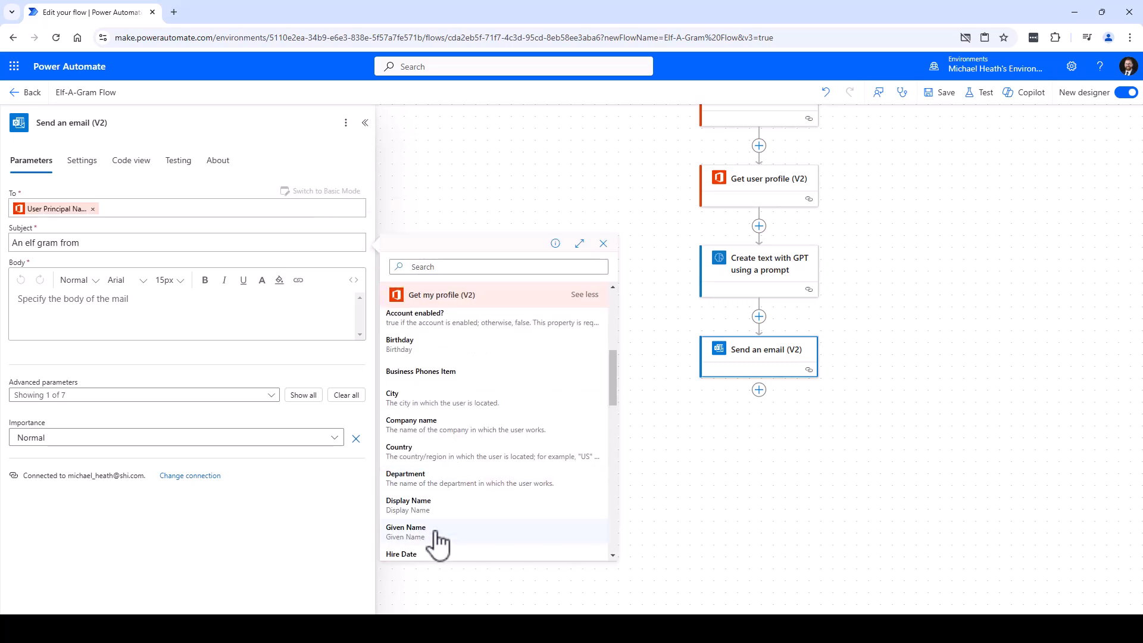
{"action": "left_click", "coordinate": [406, 532]}
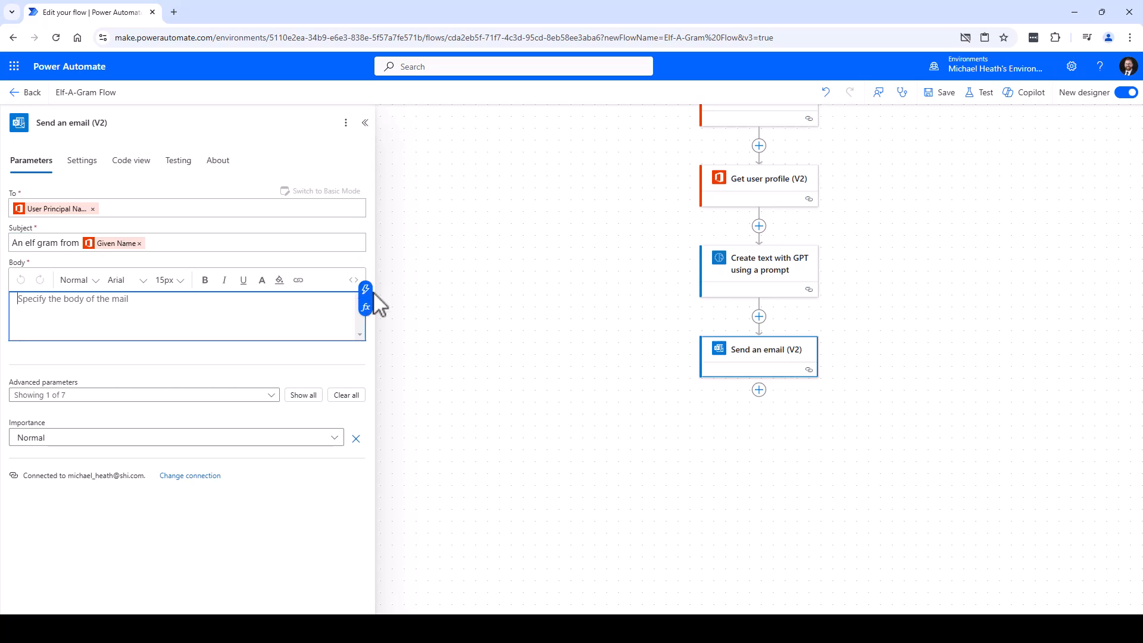
{"action": "left_click", "coordinate": [365, 290]}
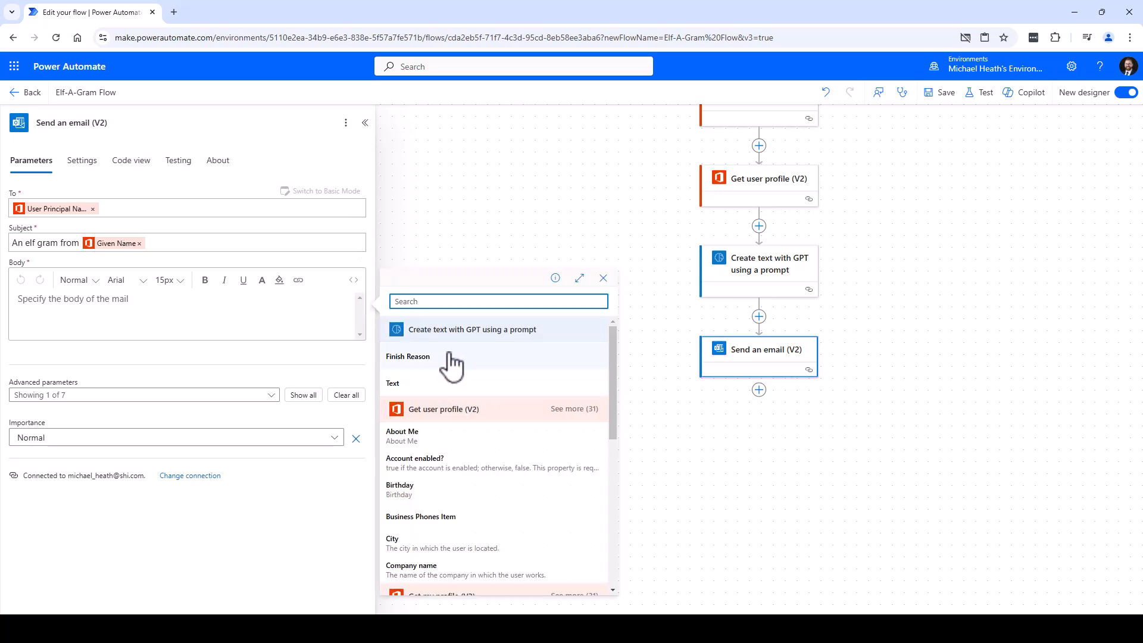
{"action": "mouse_move", "coordinate": [441, 386]}
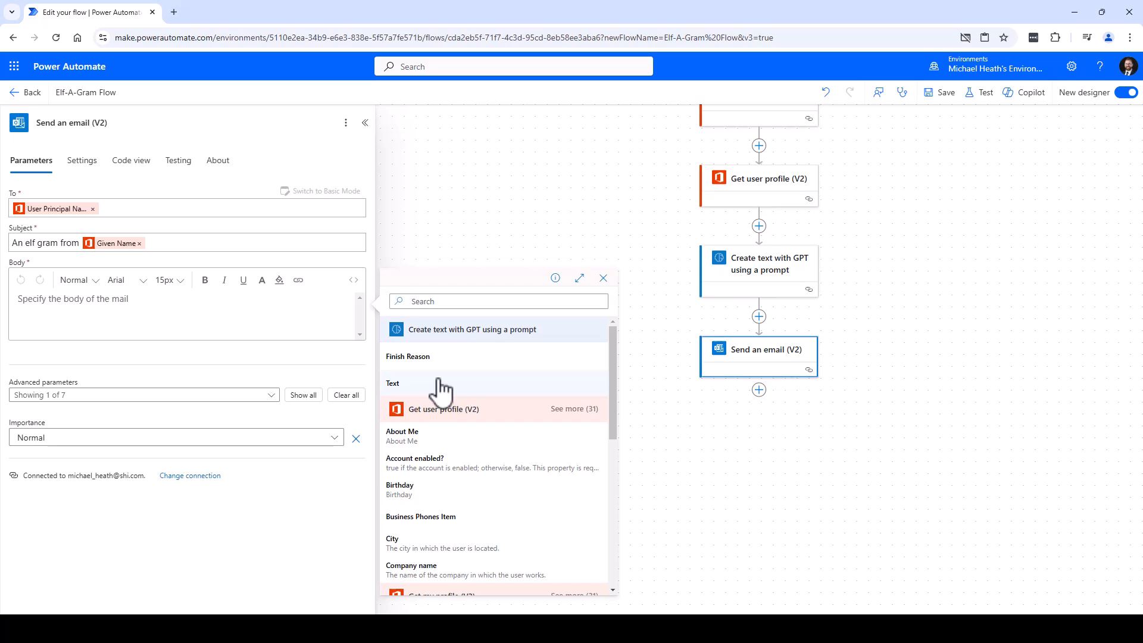
{"action": "left_click", "coordinate": [392, 383]}
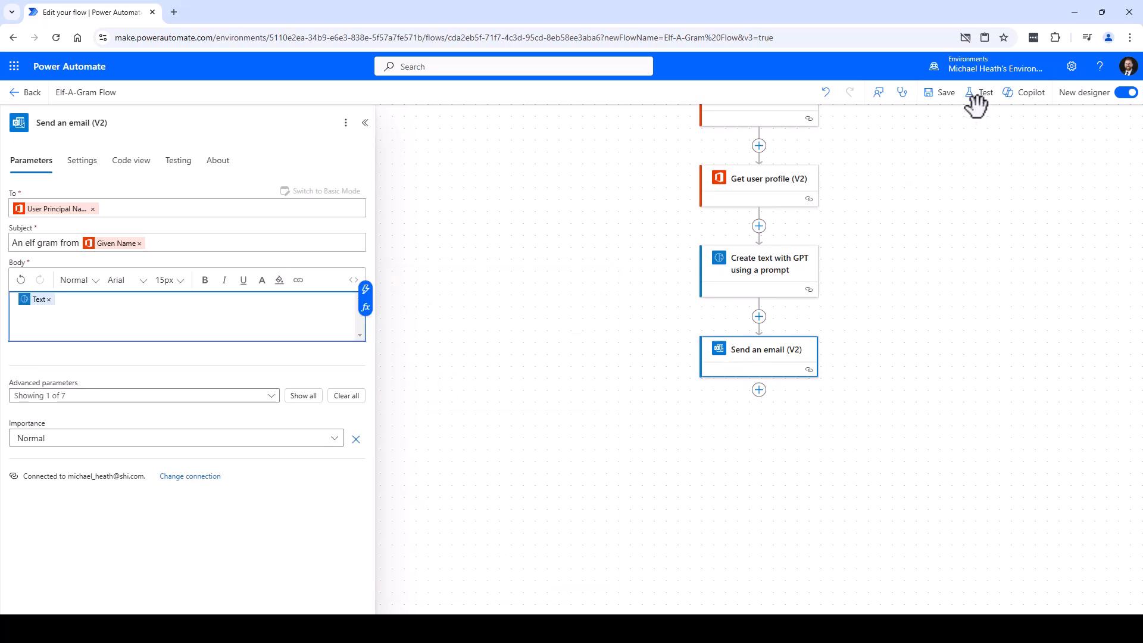
Run the flow with good deeds filled and 'Pinball machines' as the enjoyment
{"action": "left_click", "coordinate": [986, 93]}
{"action": "type", "text": "Thanks for the help creating an elf-a-gram automation"}
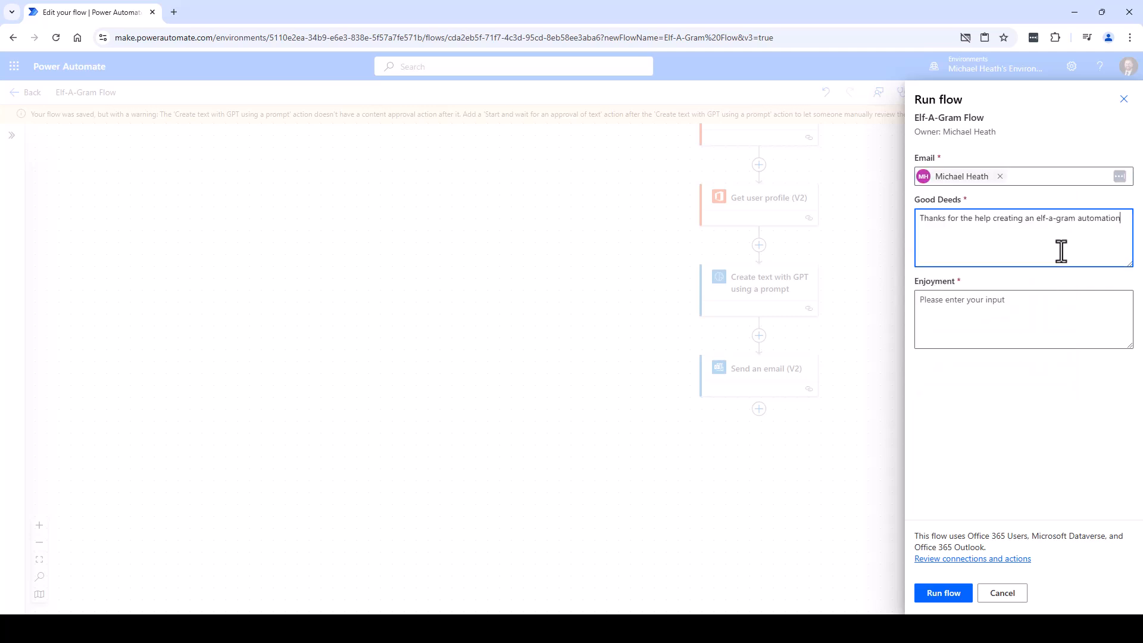
{"action": "left_click", "coordinate": [1023, 318]}
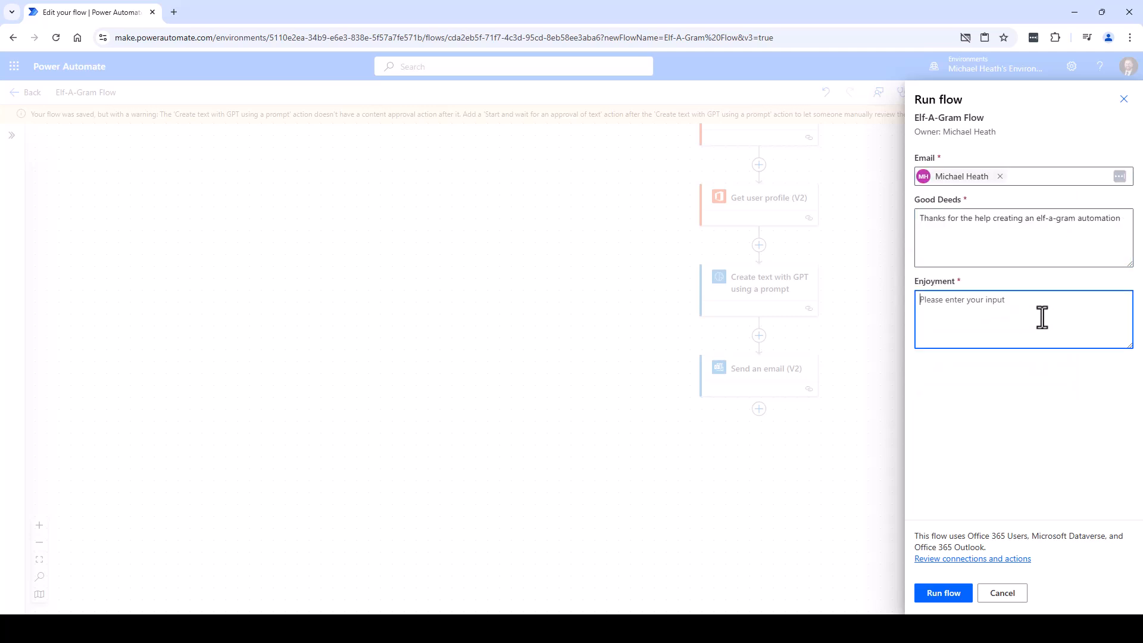
{"action": "type", "text": "Pinball machines"}
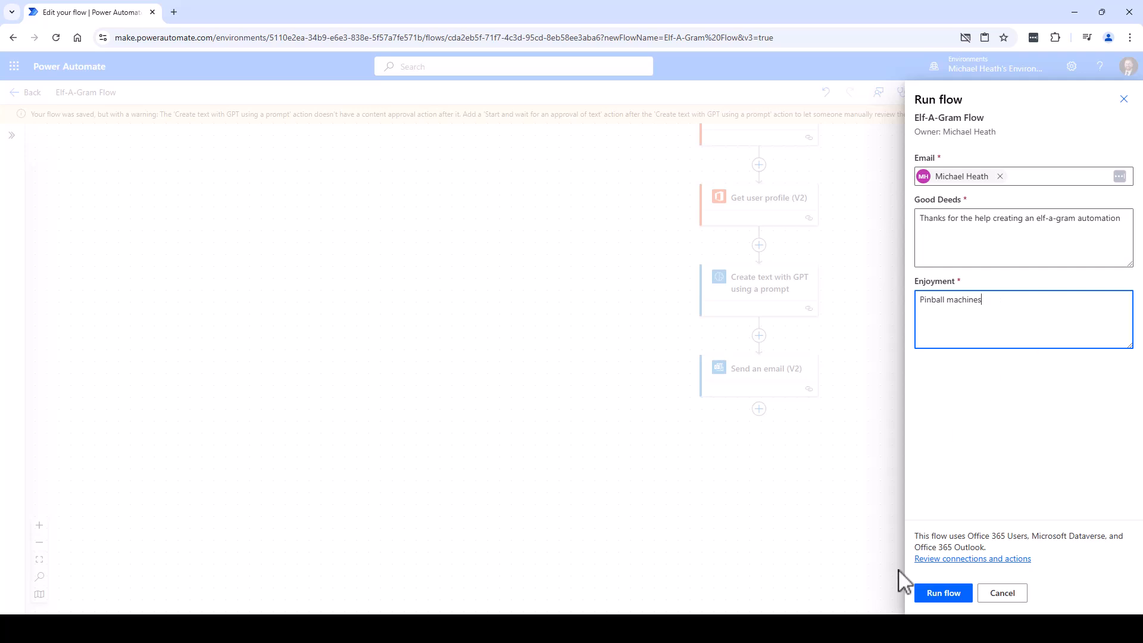
{"action": "left_click", "coordinate": [941, 593]}
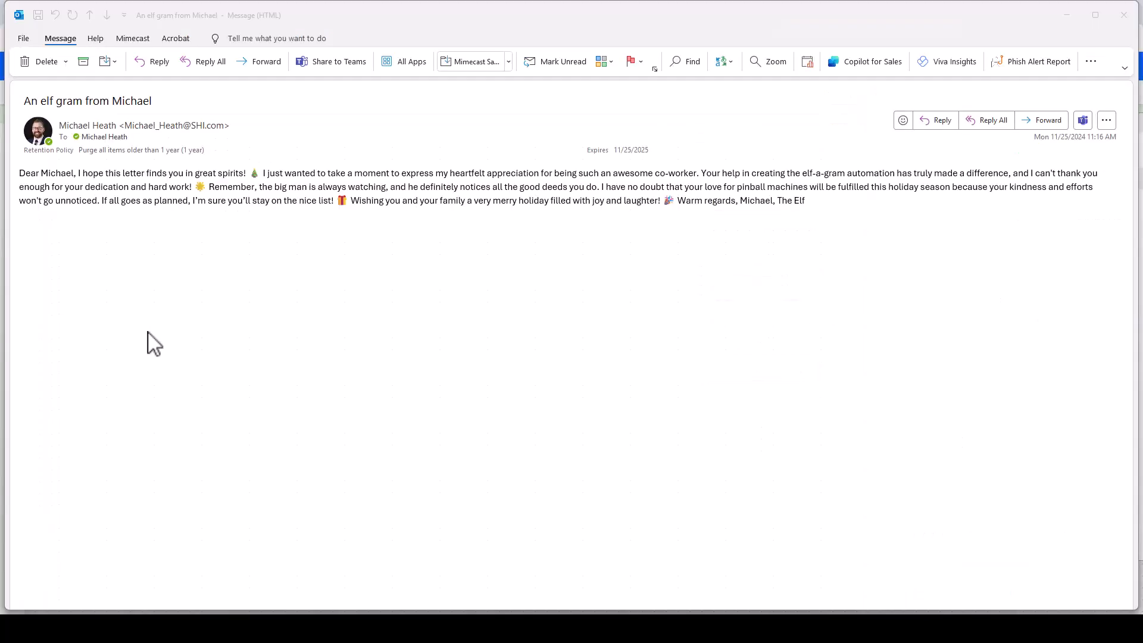
{"action": "mouse_move", "coordinate": [228, 308]}
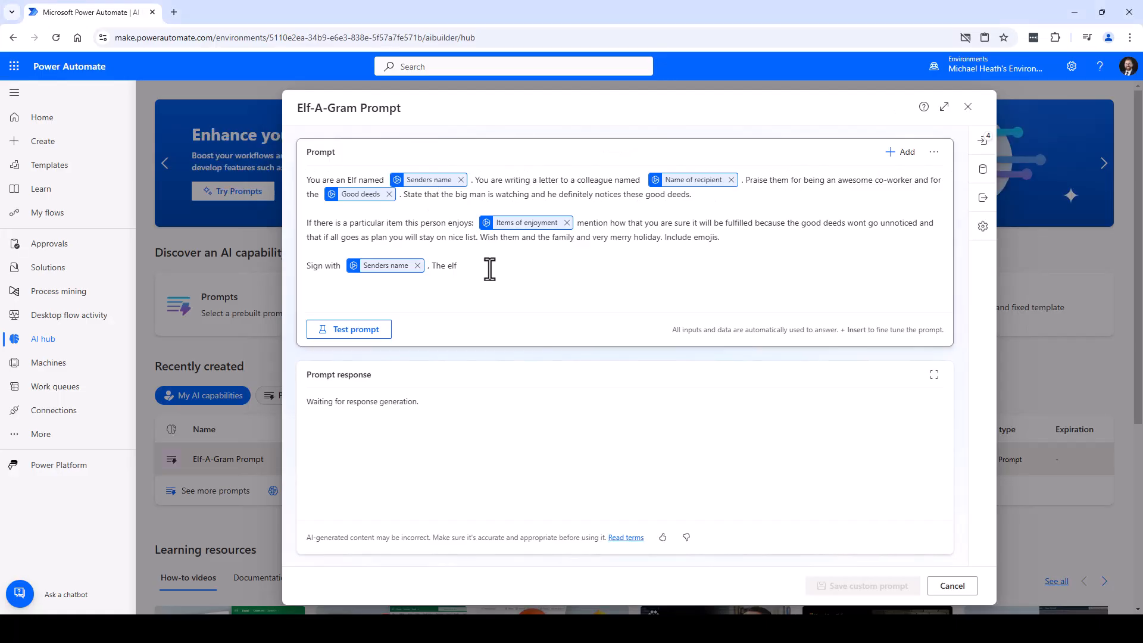
{"action": "mouse_move", "coordinate": [371, 282]}
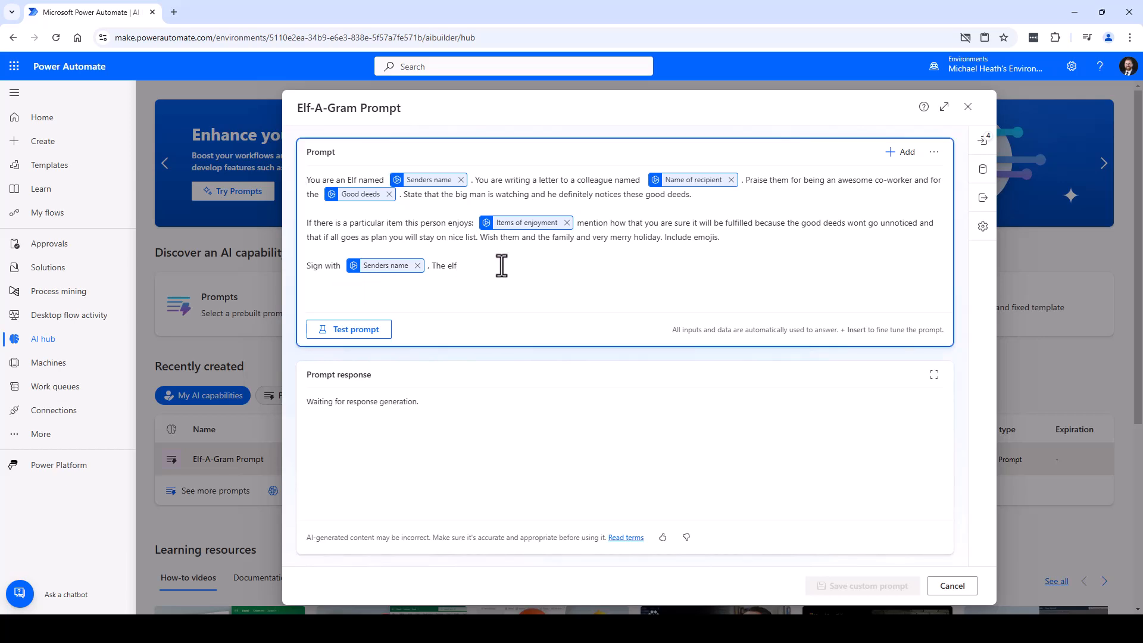
Add 'Instructions: output in HTML for an email', test, and spot the leading ```html code fence in the response
{"action": "type", "text": "Instructions: output in HTML for an email"}
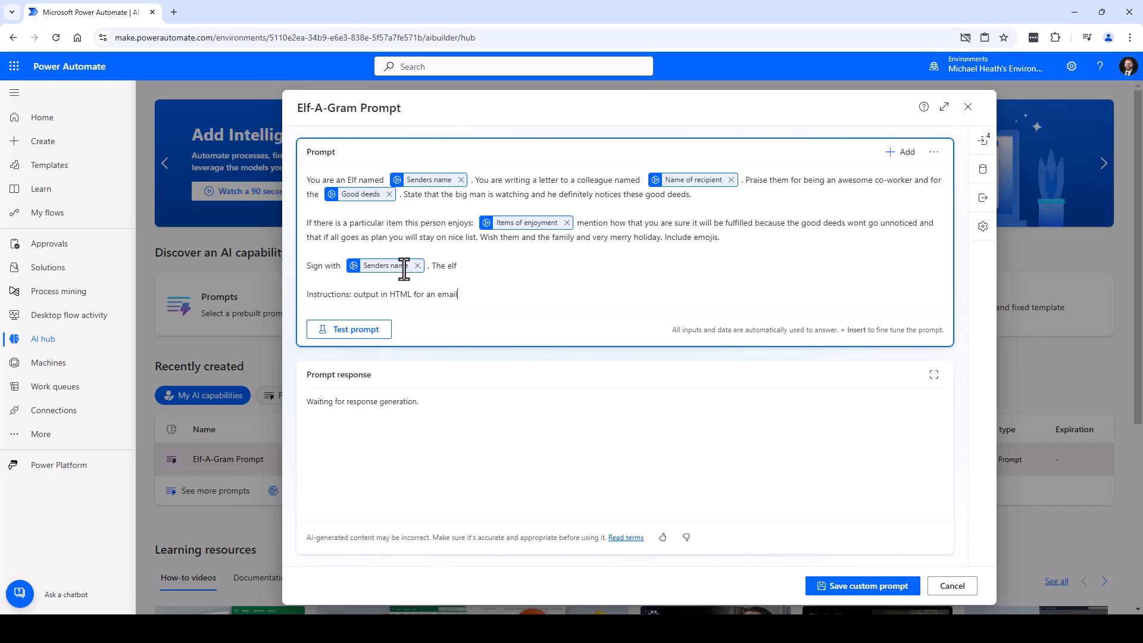
{"action": "left_click", "coordinate": [347, 329]}
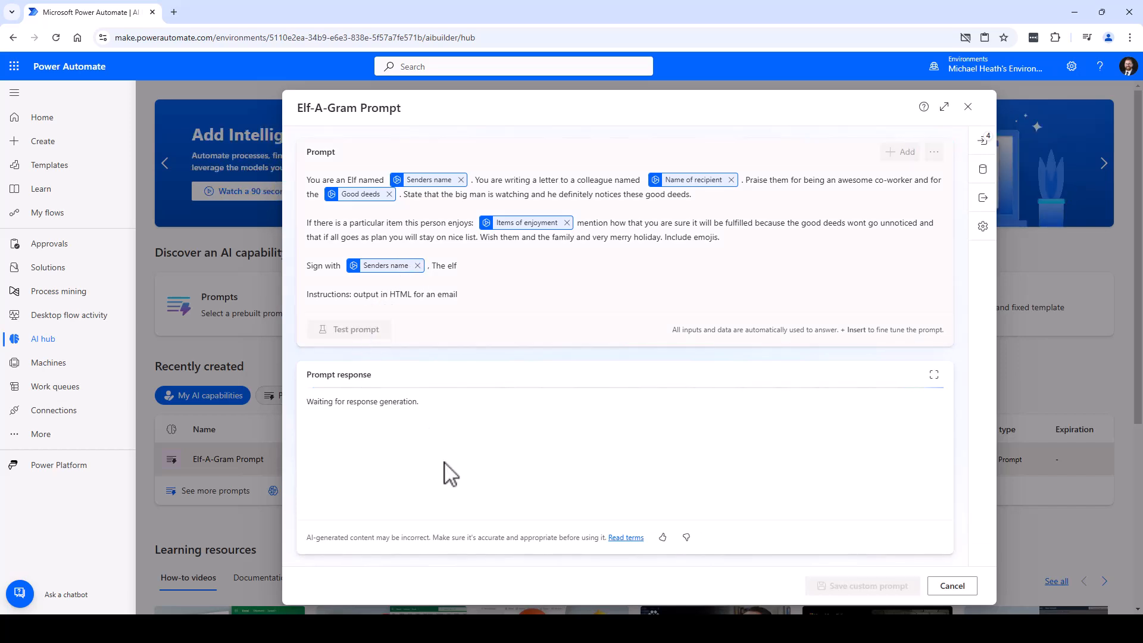
{"action": "left_click", "coordinate": [348, 329]}
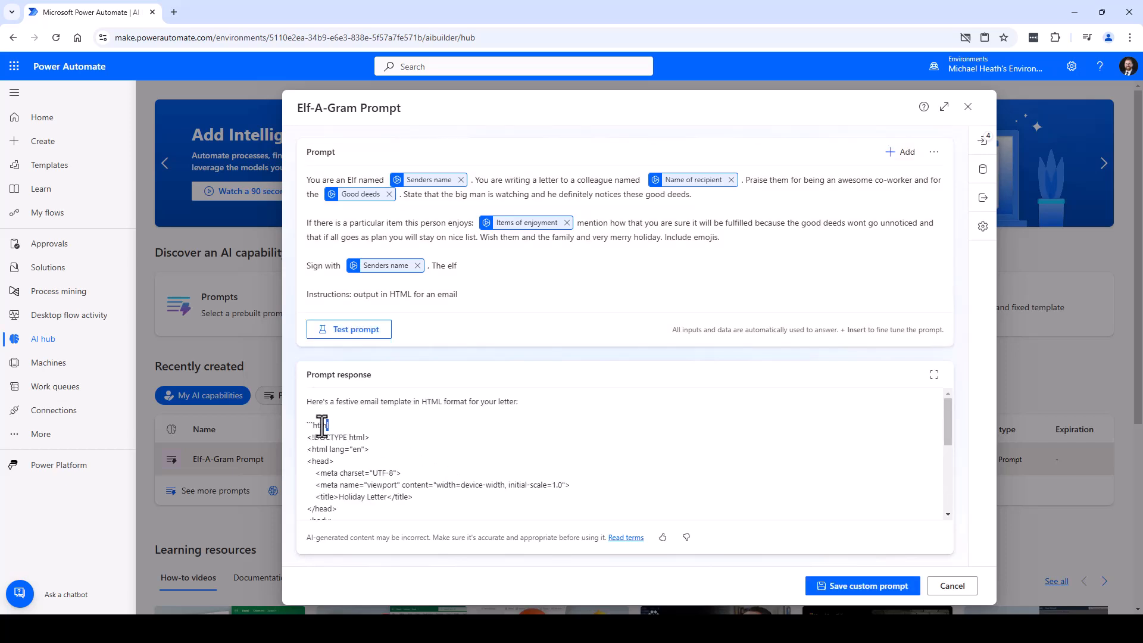
{"action": "double_click", "coordinate": [318, 425]}
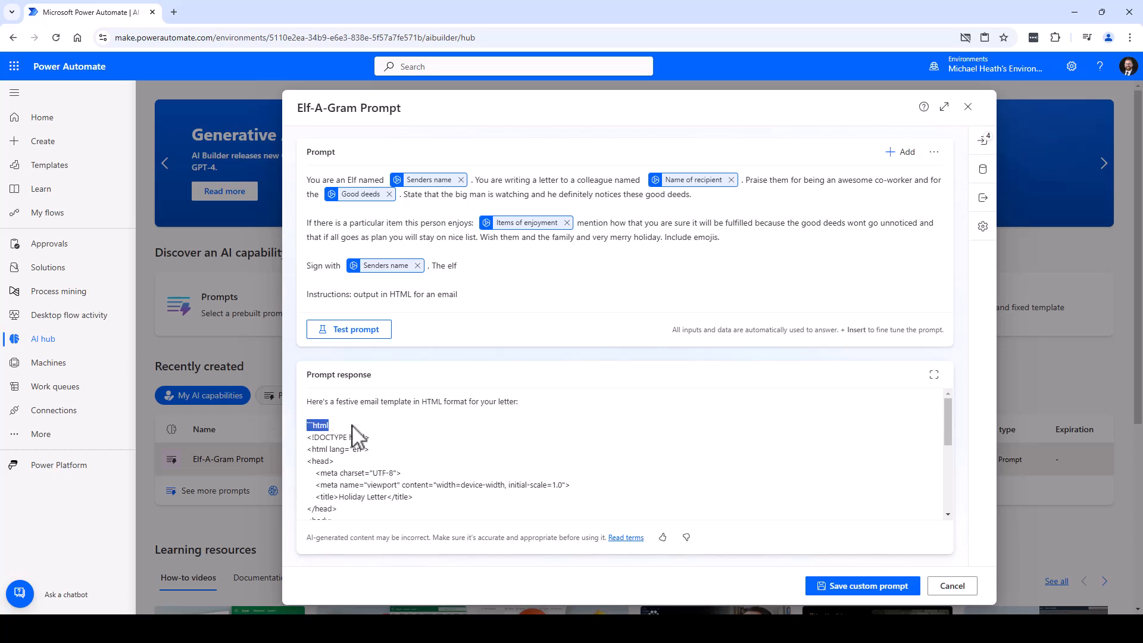
{"action": "scroll", "scroll_direction": "down", "scroll_amount": 3}
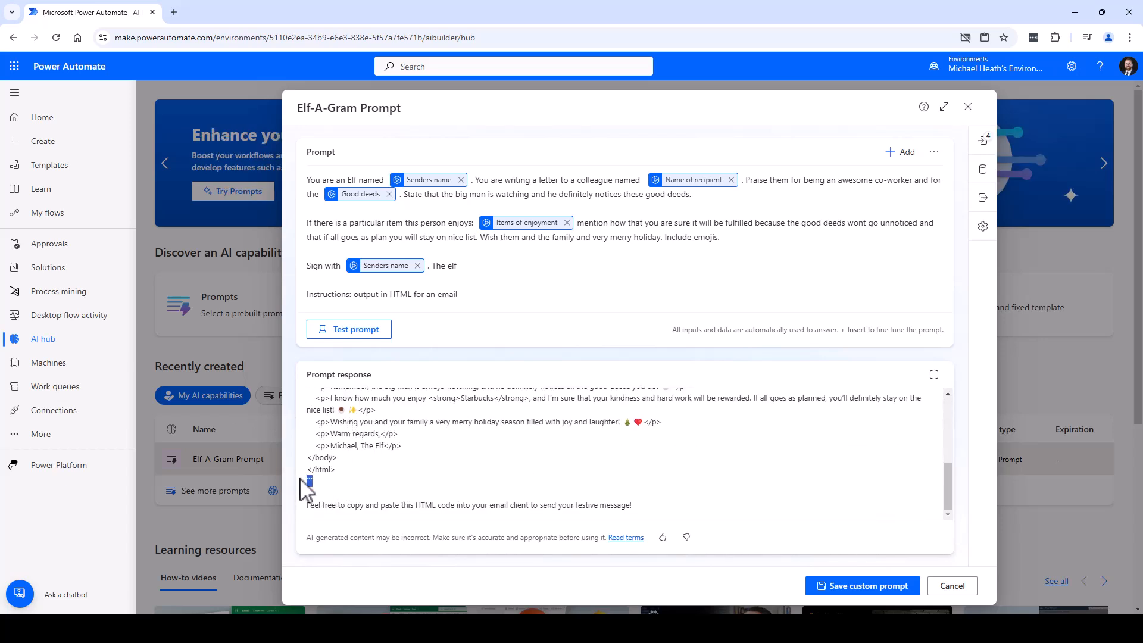
{"action": "mouse_move", "coordinate": [306, 485]}
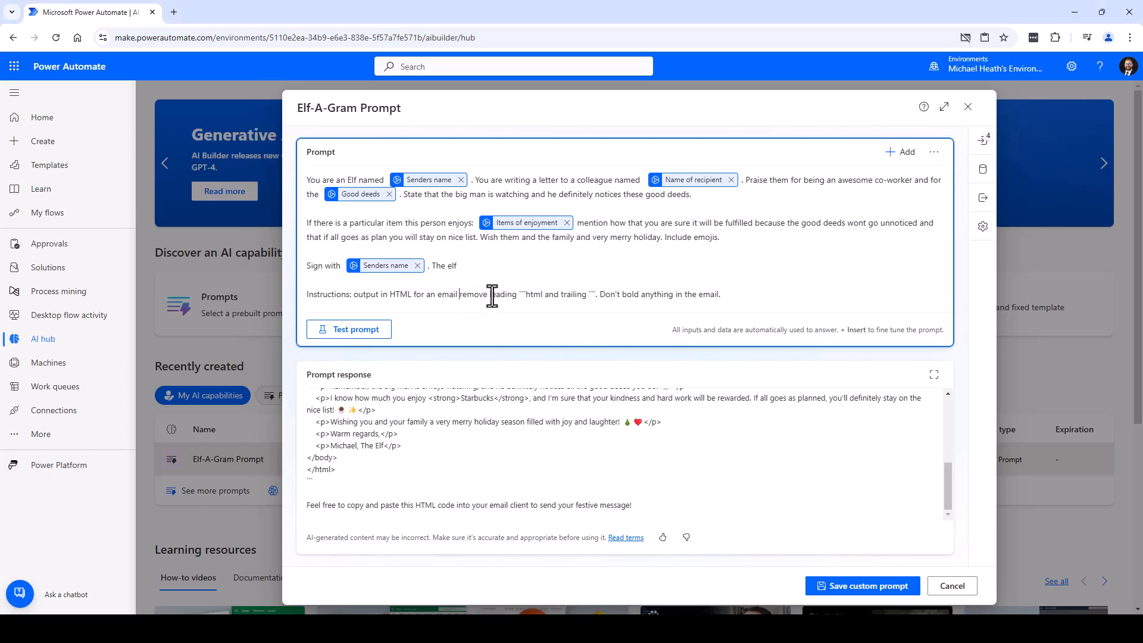
{"action": "mouse_move", "coordinate": [733, 308]}
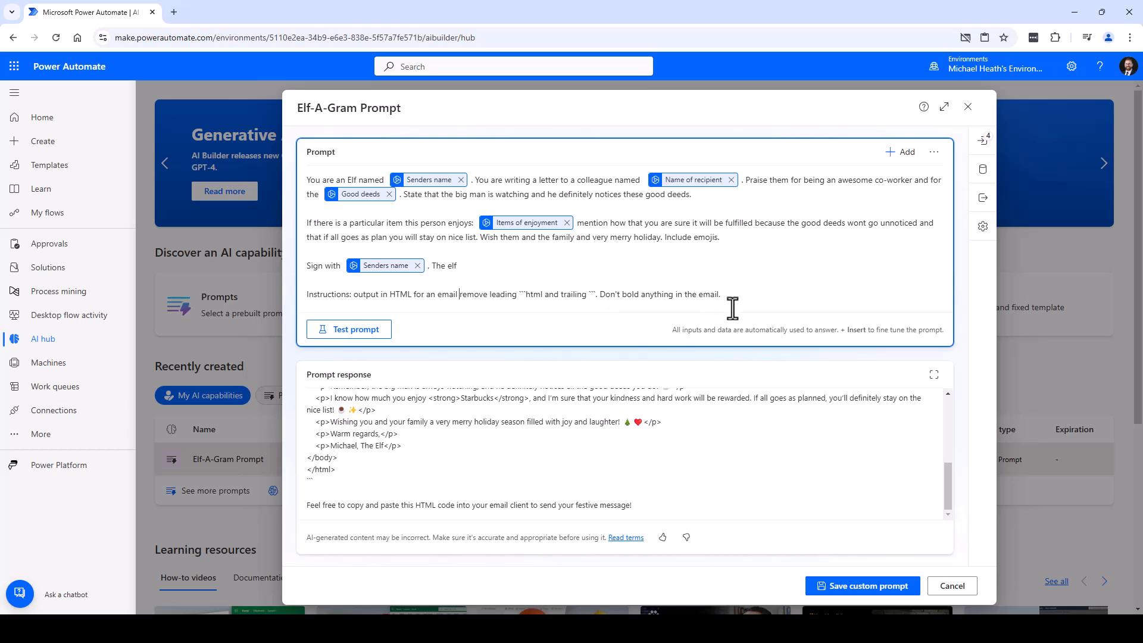
Retest after instructing no leading/trailing code fences or bold, then save the prompt
{"action": "left_click", "coordinate": [348, 328]}
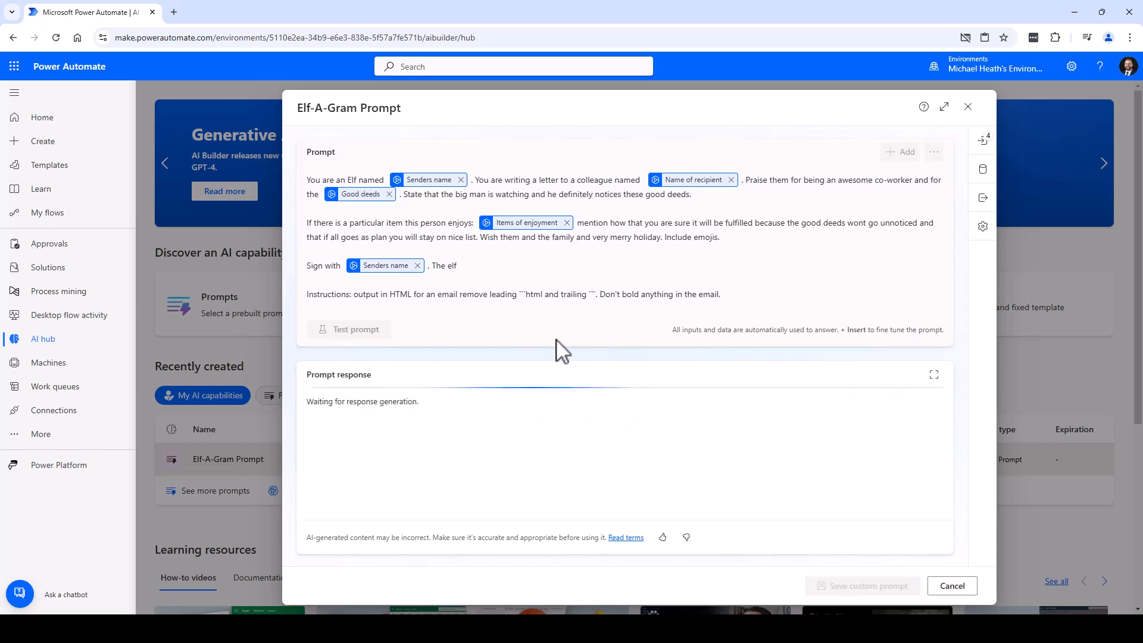
{"action": "left_click", "coordinate": [354, 328]}
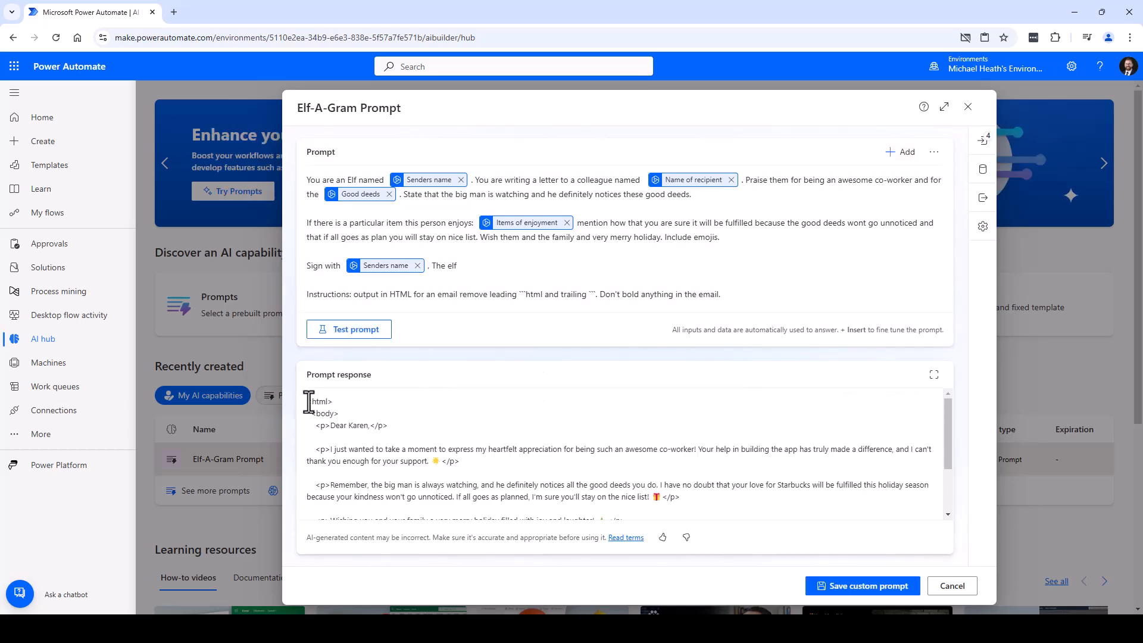
{"action": "scroll", "scroll_direction": "down", "scroll_amount": 3}
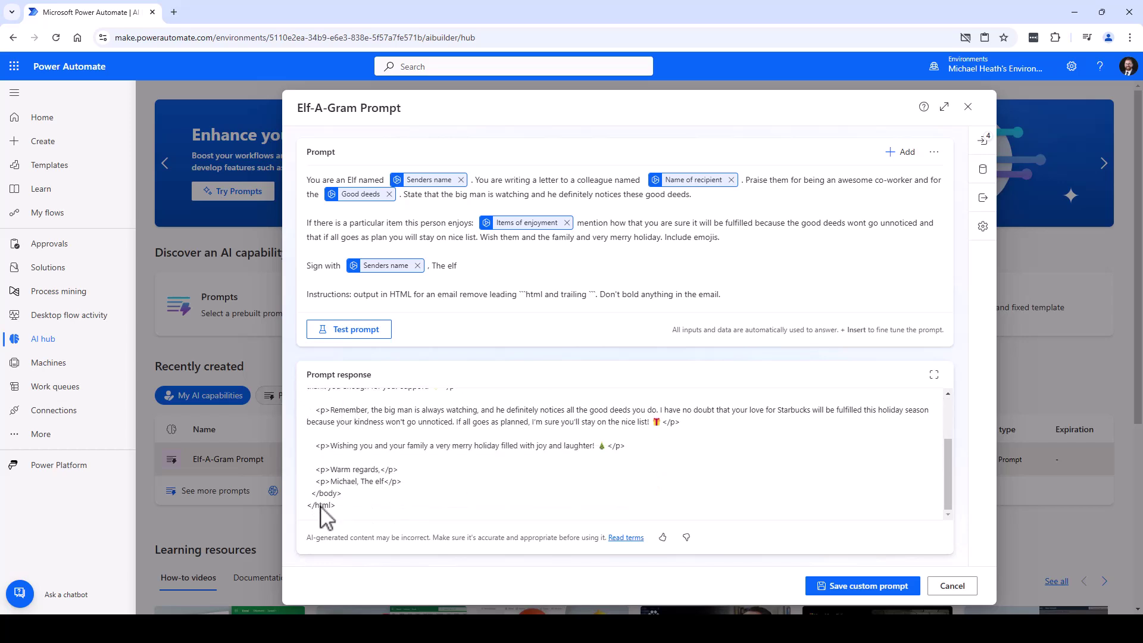
{"action": "left_click", "coordinate": [862, 586]}
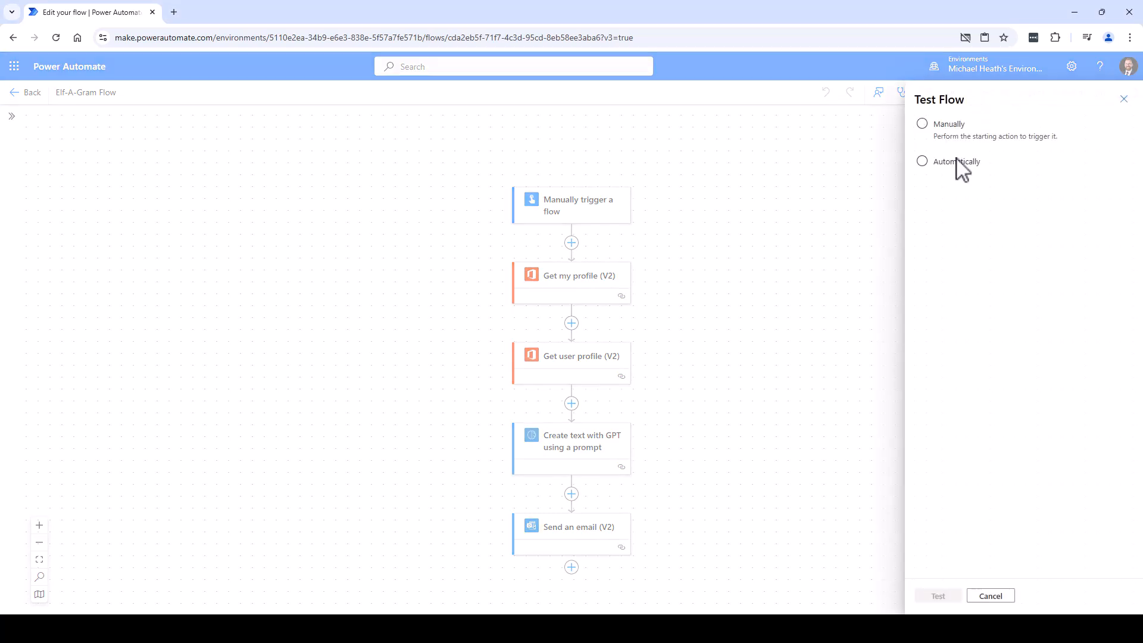
Run the Elf-A-Gram flow test automatically using data from a recent run
{"action": "left_click", "coordinate": [922, 161]}
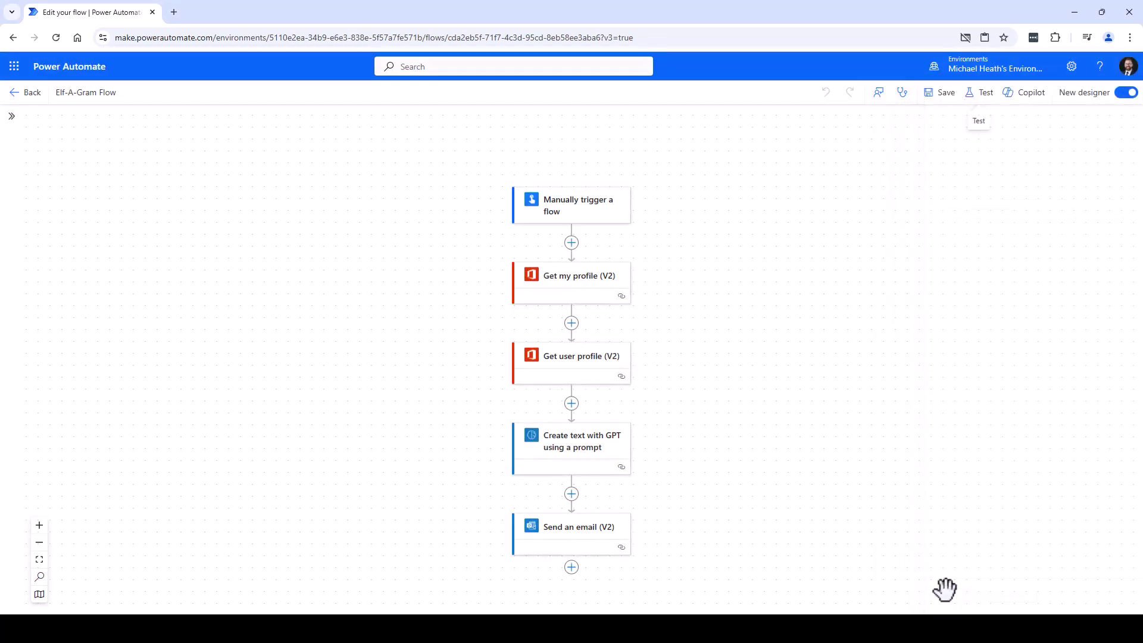
{"action": "left_click", "coordinate": [986, 92]}
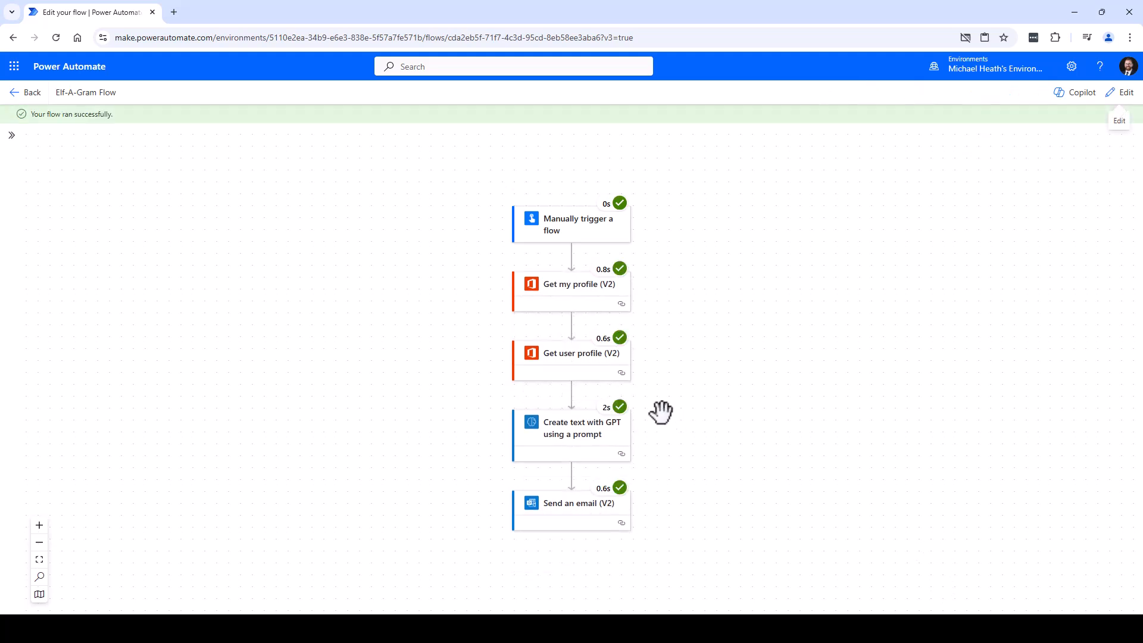
{"action": "mouse_move", "coordinate": [504, 443]}
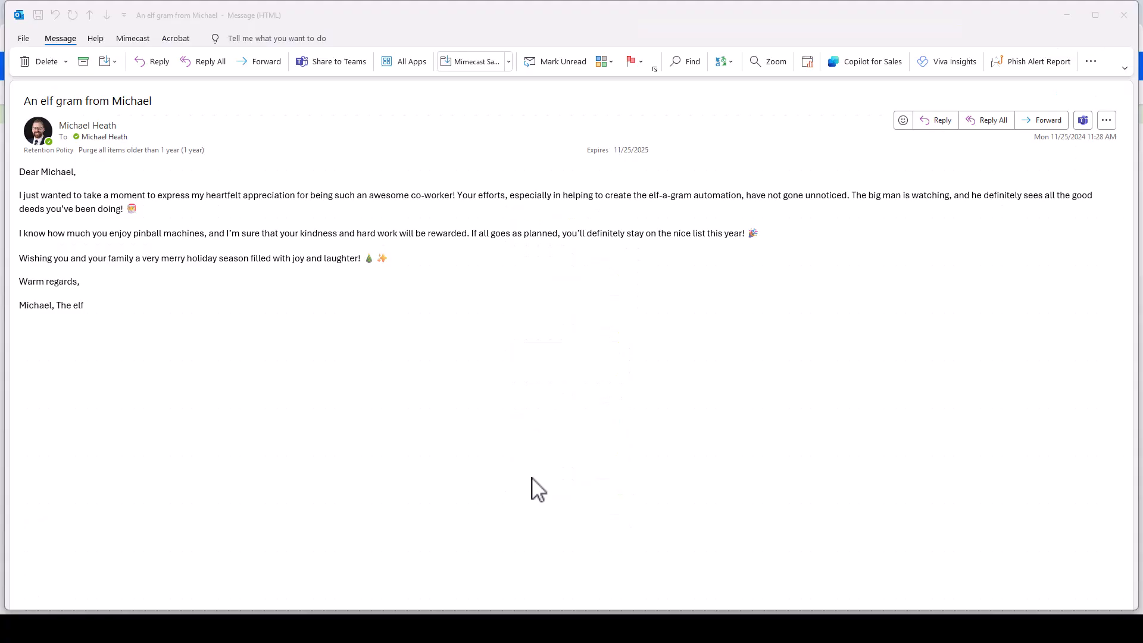
{"action": "mouse_move", "coordinate": [399, 309]}
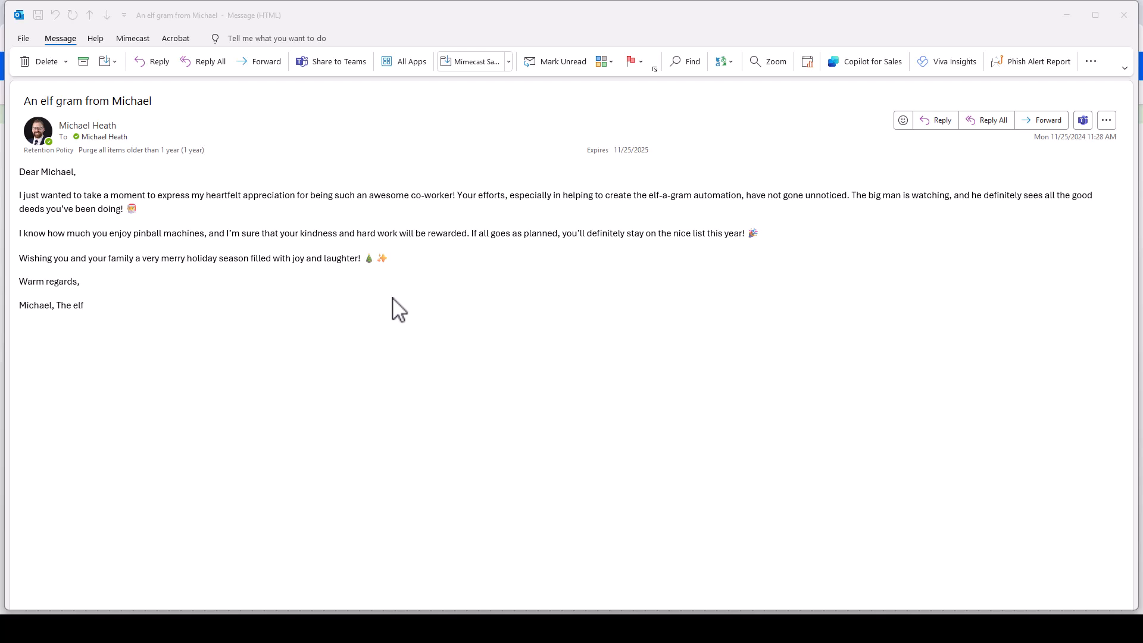
{"action": "mouse_move", "coordinate": [144, 312]}
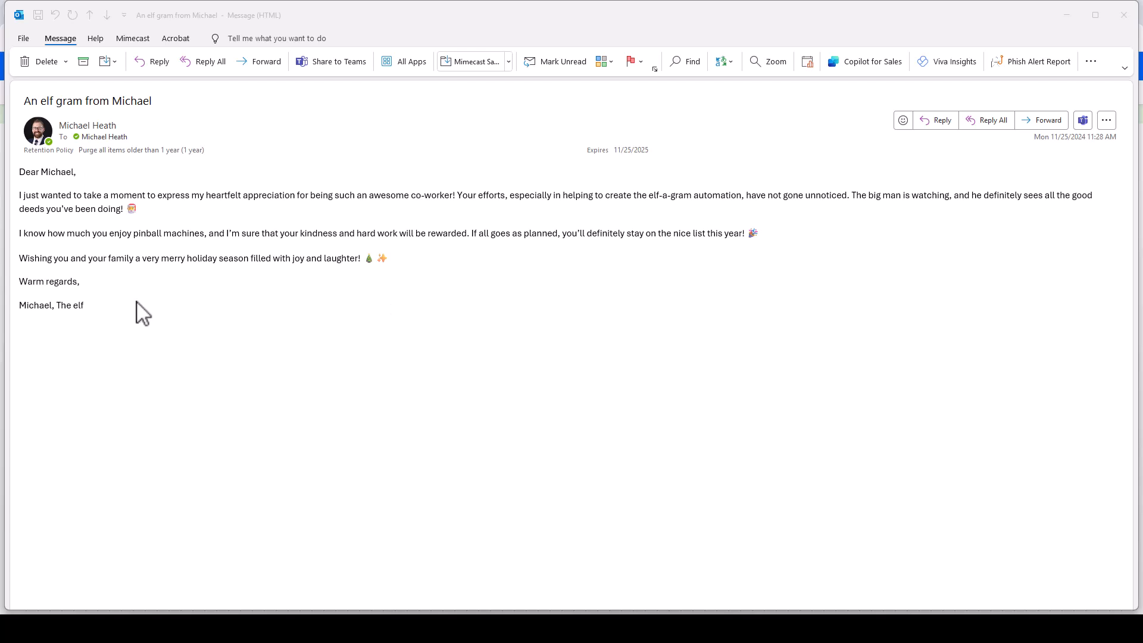